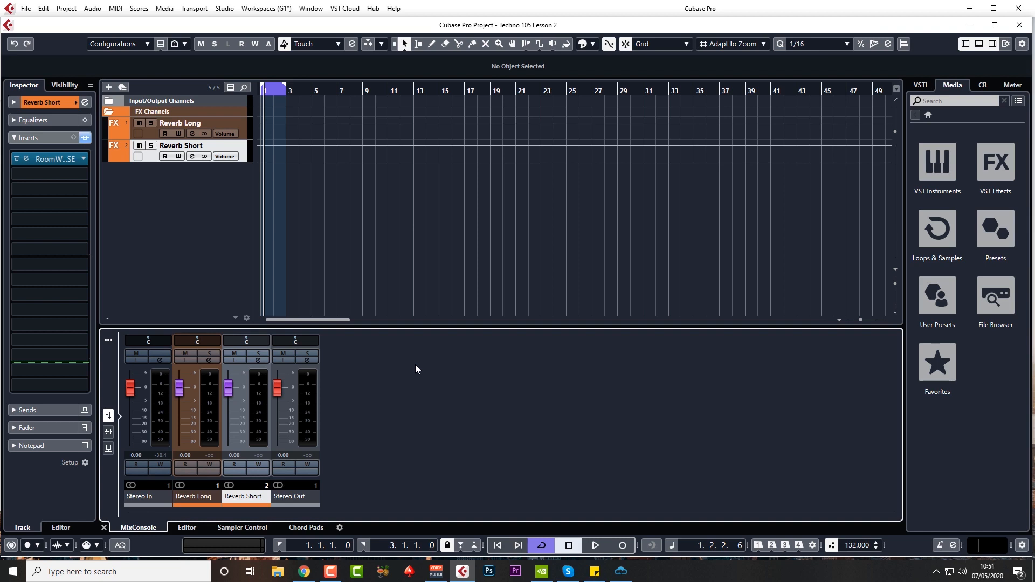
mouse_move(426, 413)
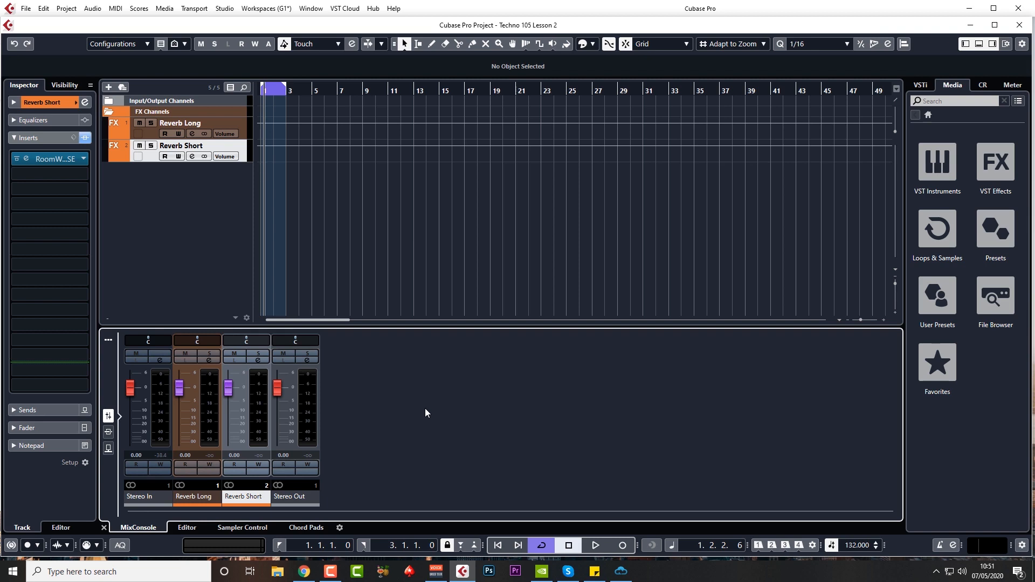
mouse_move(430, 470)
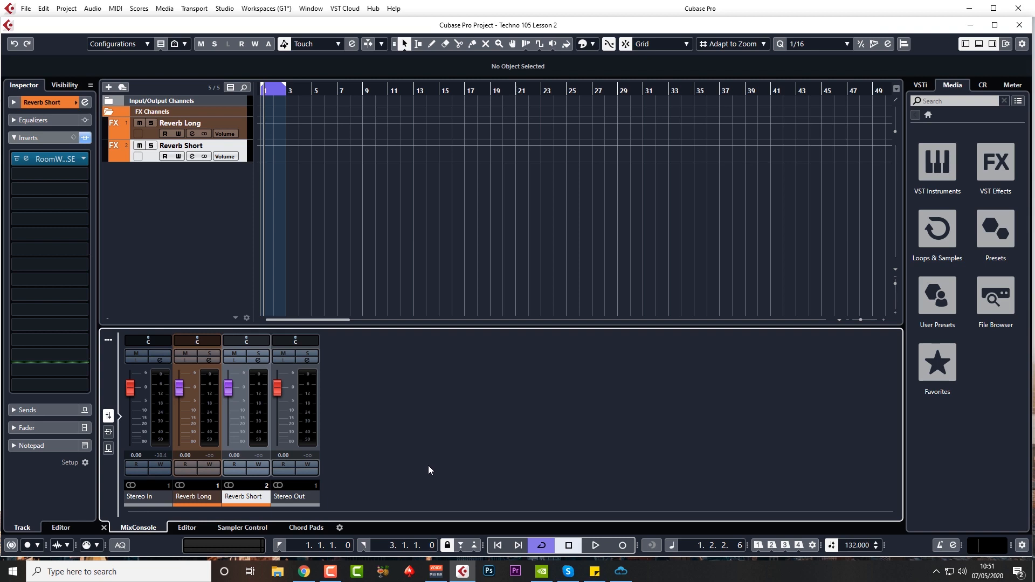
mouse_move(384, 495)
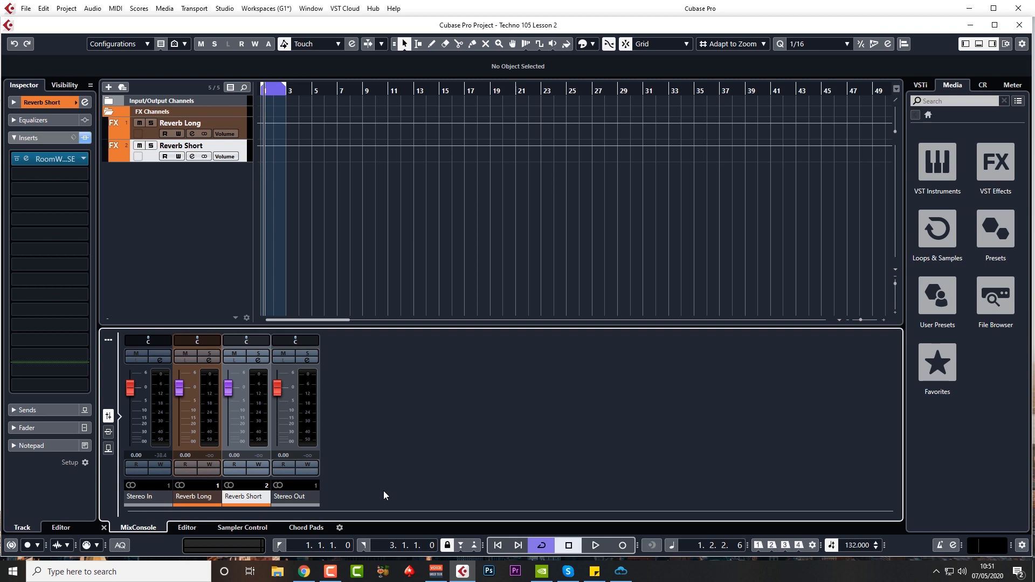
mouse_move(579, 513)
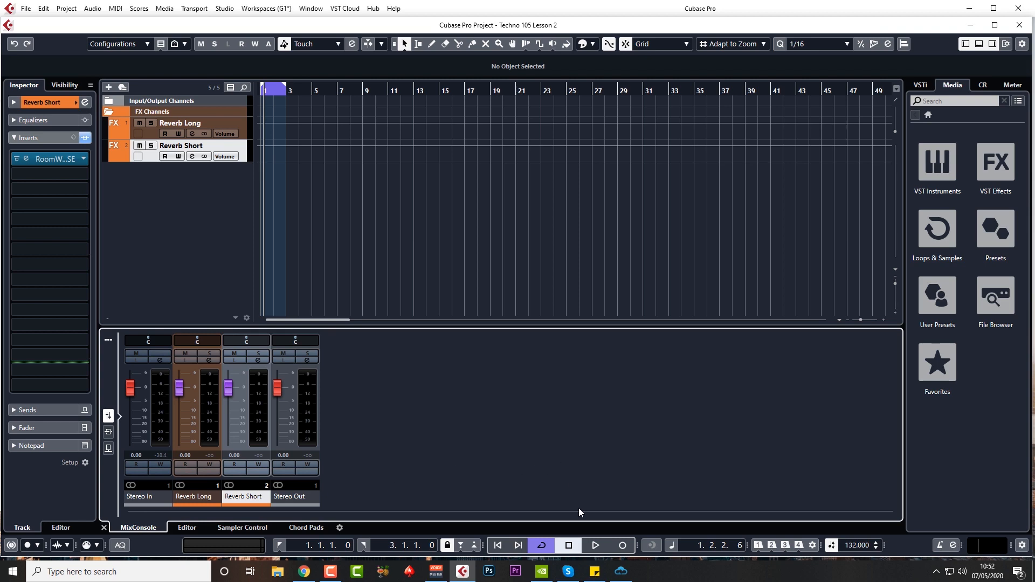
- Filter the Loopcloud library to the Techno genre and show its instrument categories
left_click(593, 571)
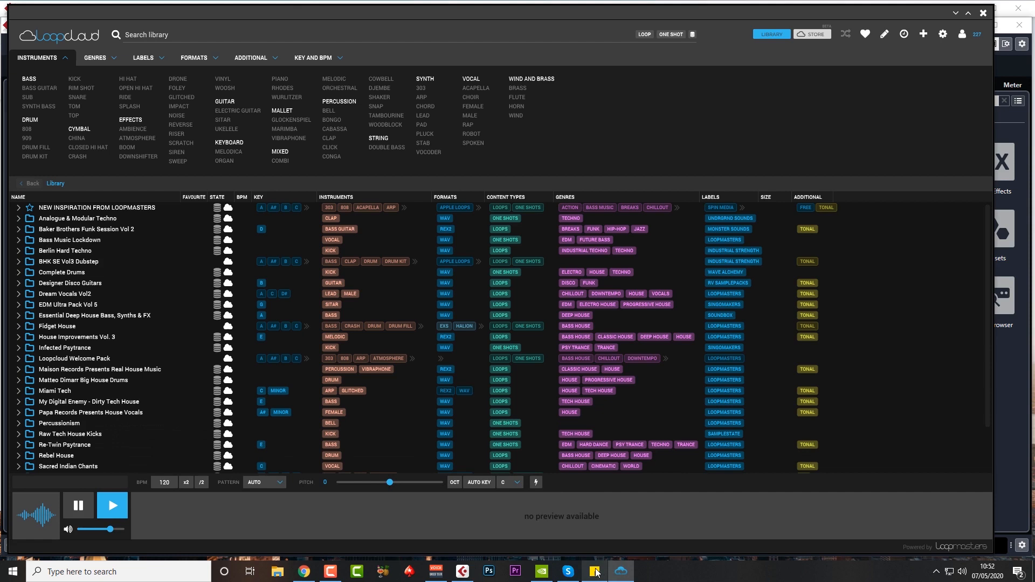
mouse_move(608, 522)
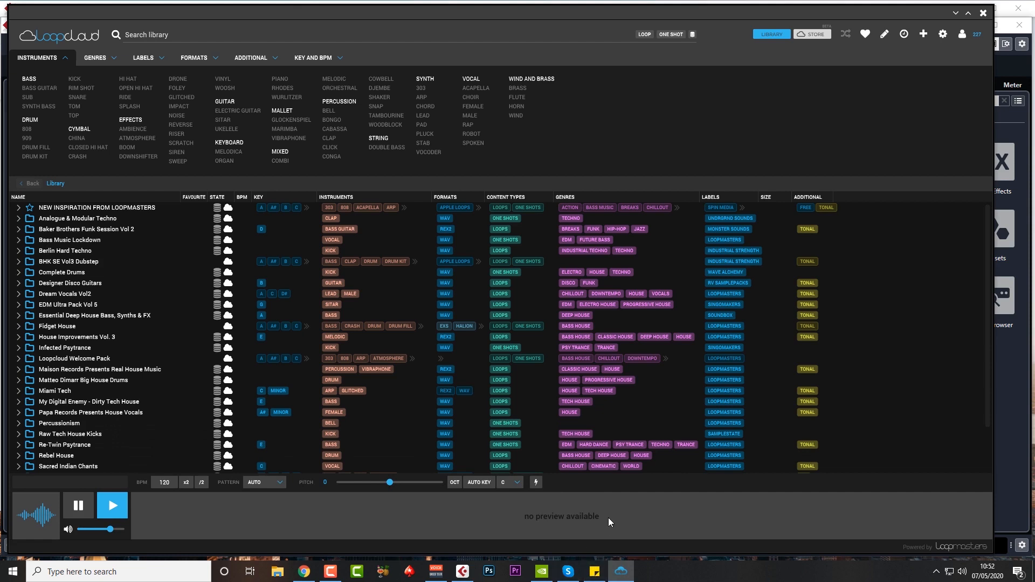
mouse_move(738, 184)
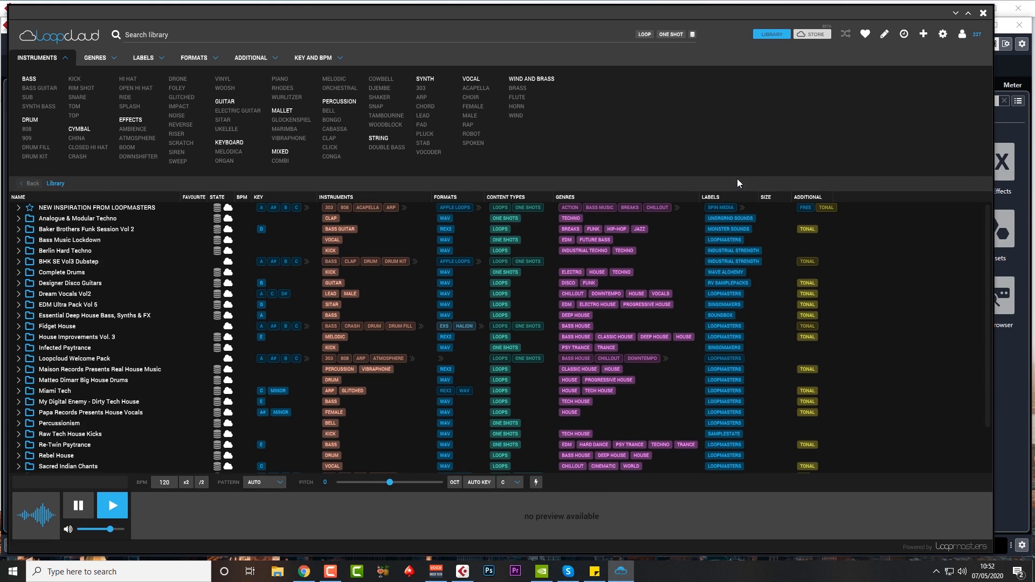
mouse_move(395, 151)
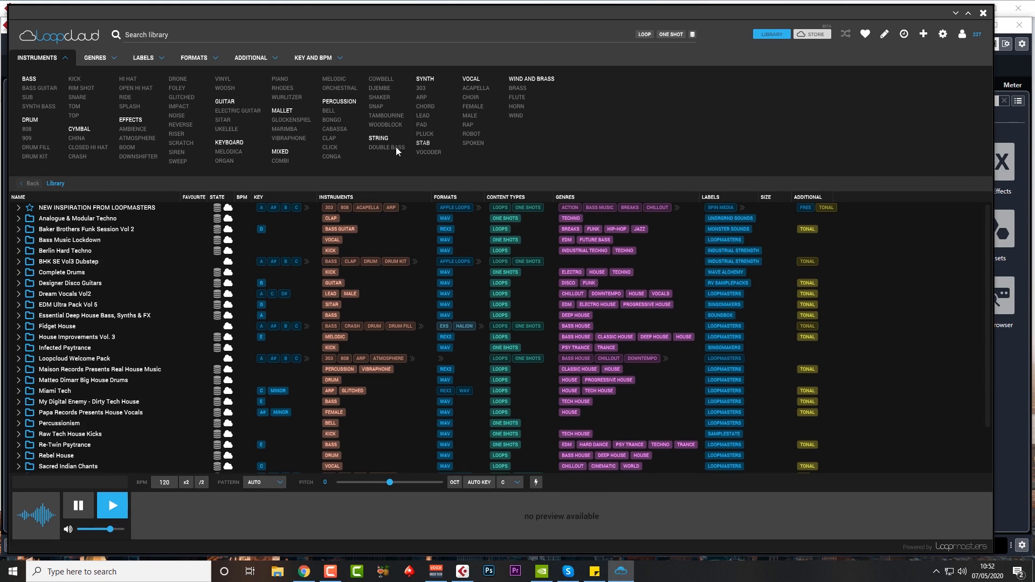
mouse_move(118, 76)
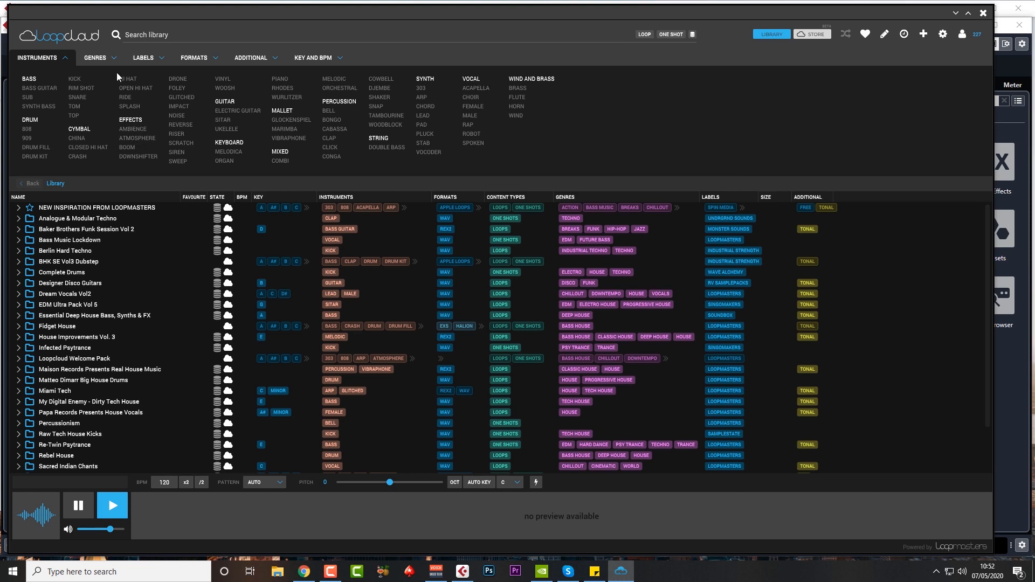
left_click(95, 57)
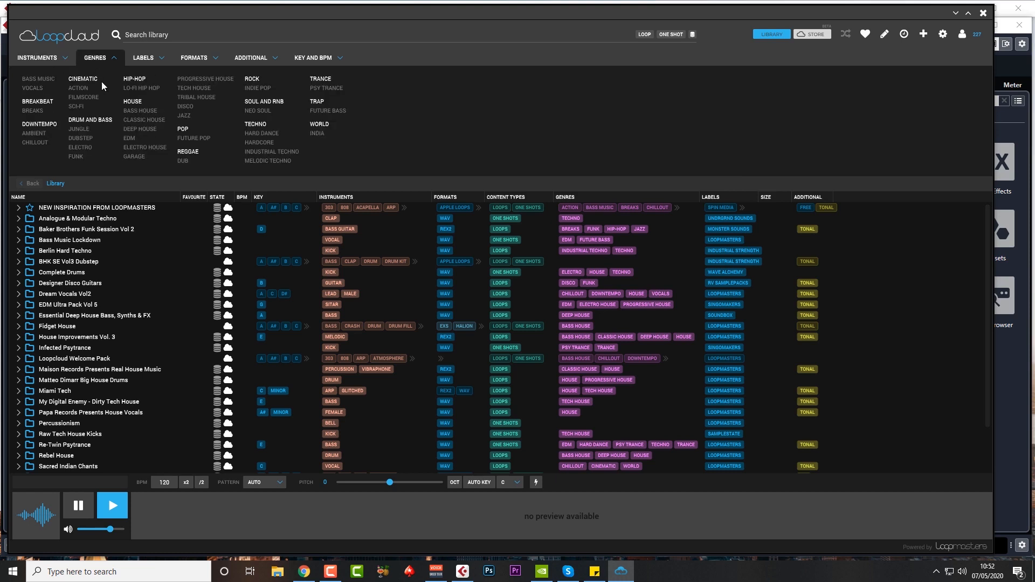
mouse_move(256, 124)
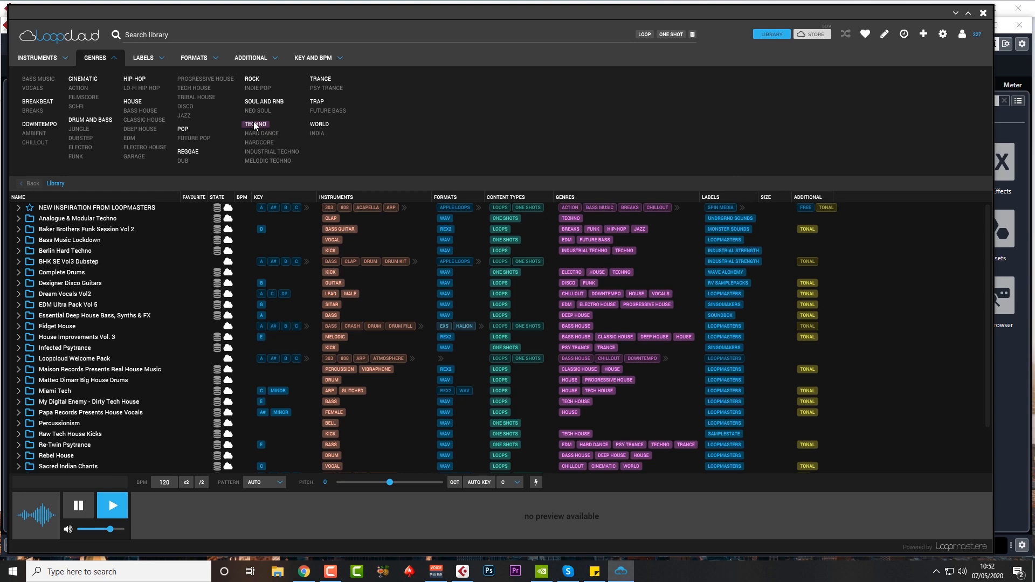
left_click(256, 124)
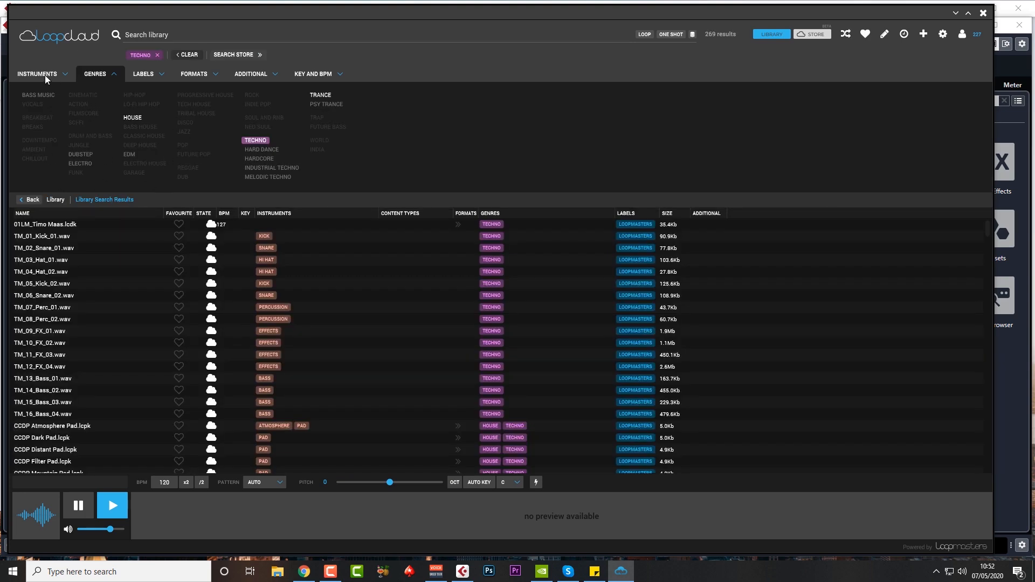
left_click(37, 74)
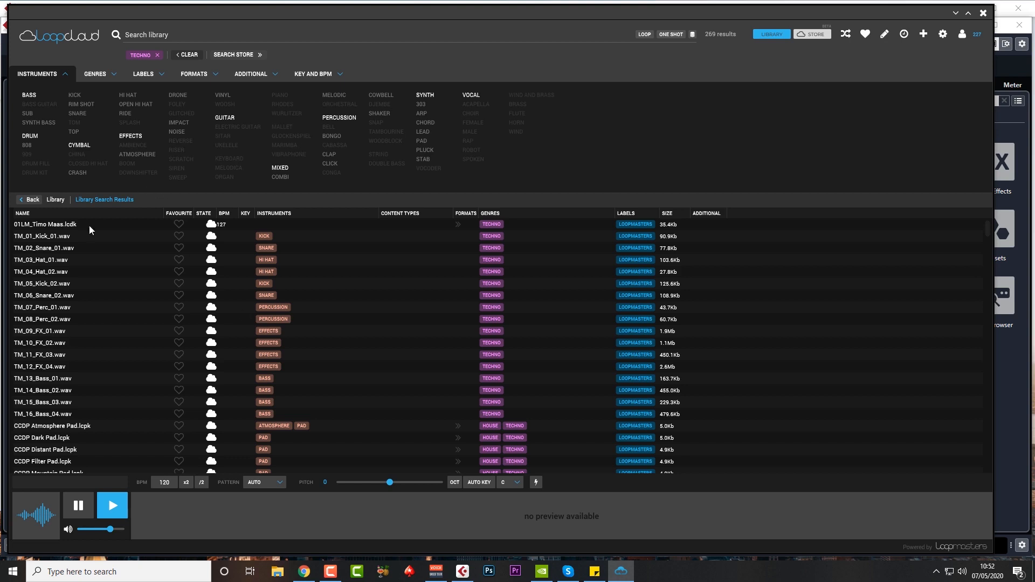
mouse_move(243, 379)
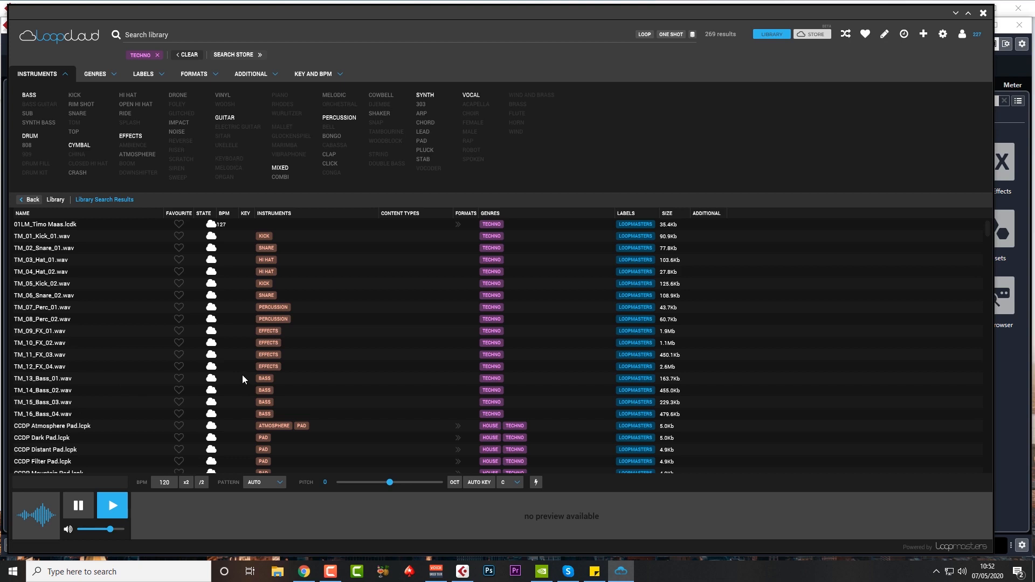
mouse_move(278, 344)
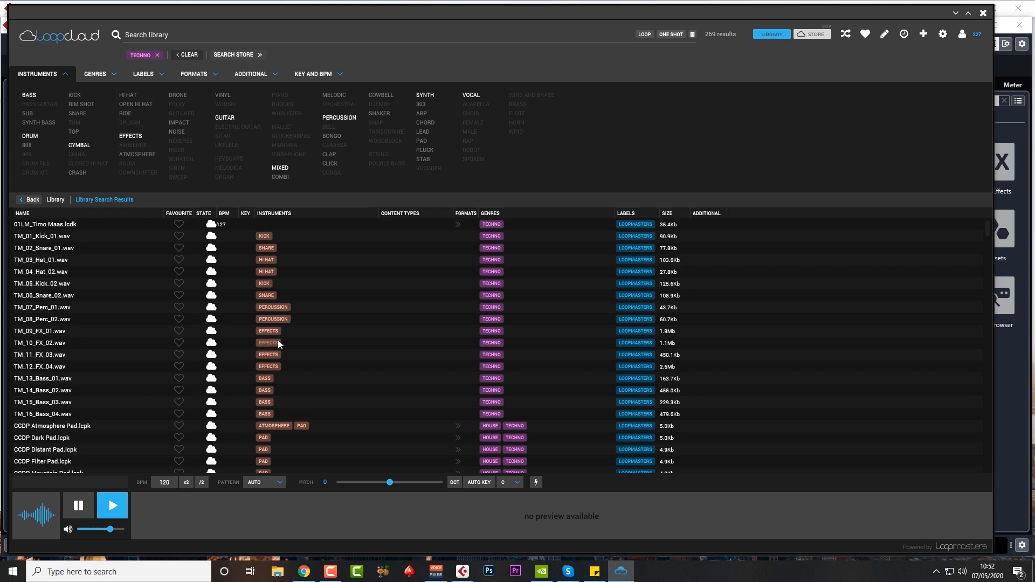
mouse_move(508, 393)
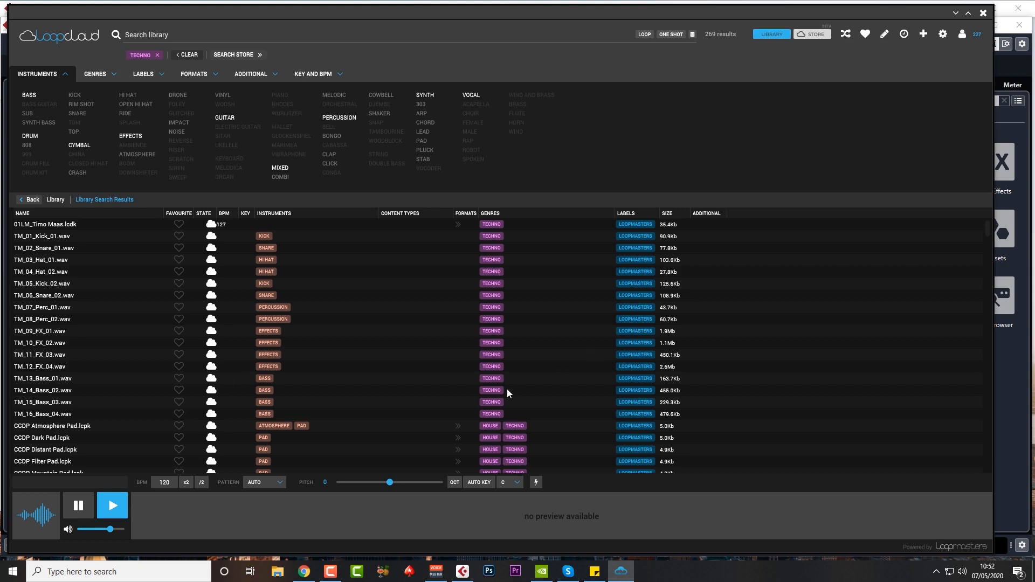
mouse_move(7, 432)
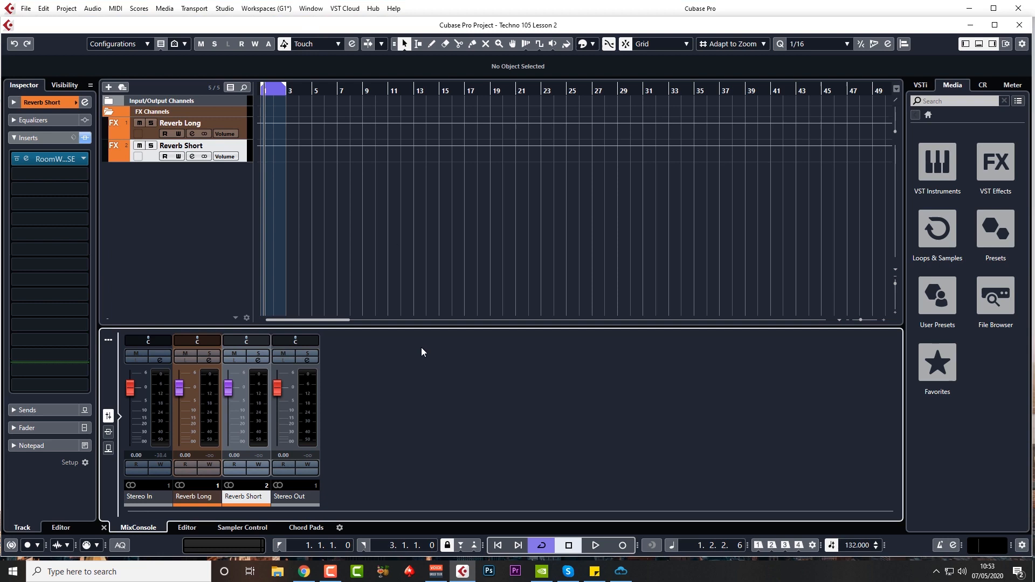
mouse_move(879, 363)
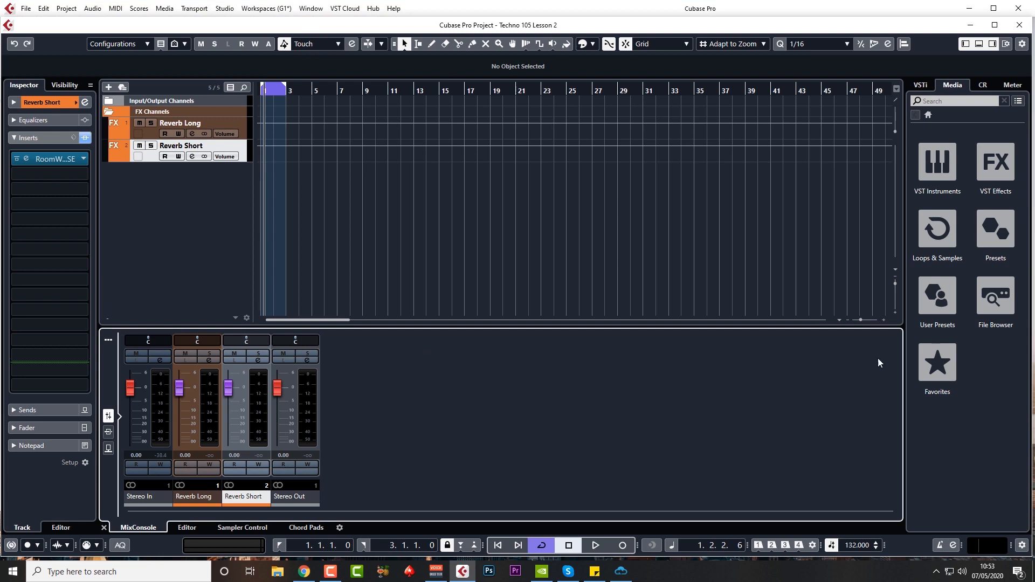
mouse_move(994, 307)
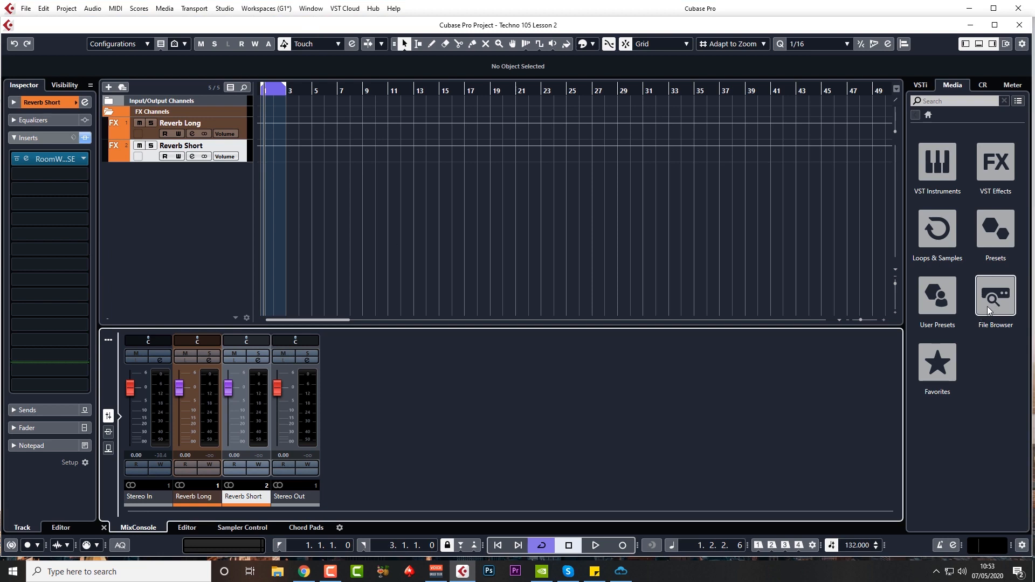
mouse_move(984, 304)
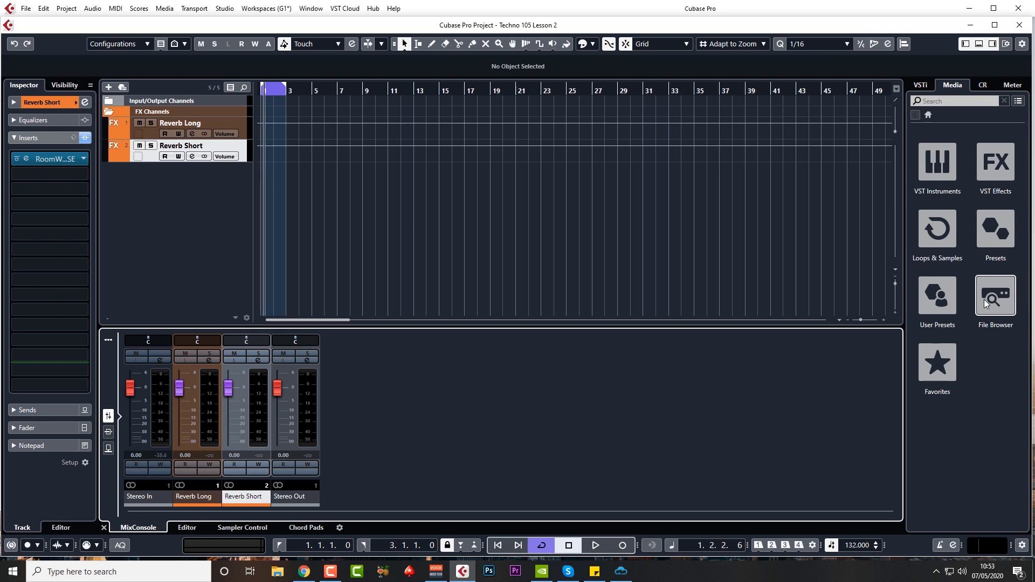
- Show the File Browser in the Media panel with its sample folder tree expanded
left_click(993, 297)
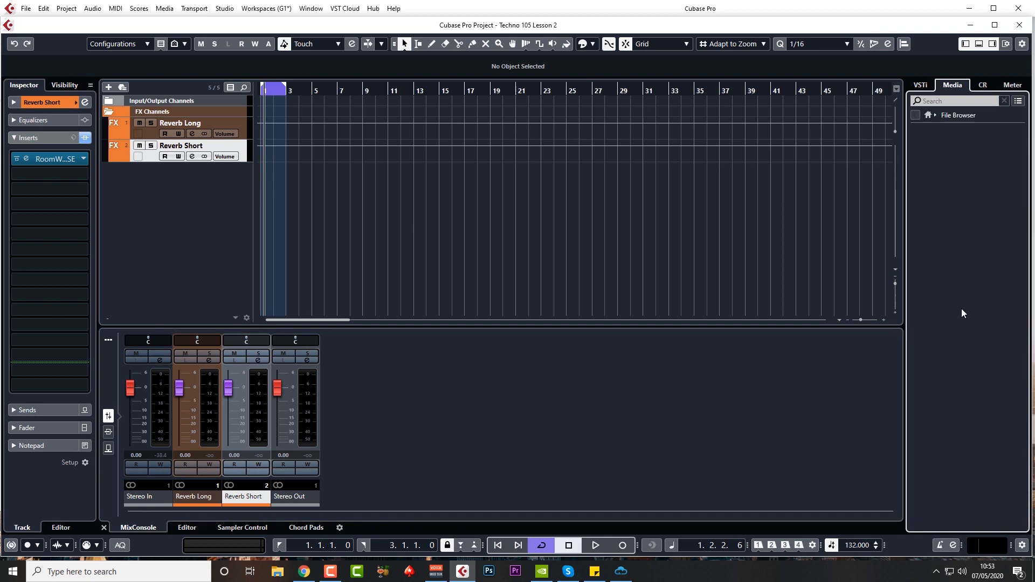
left_click(958, 115)
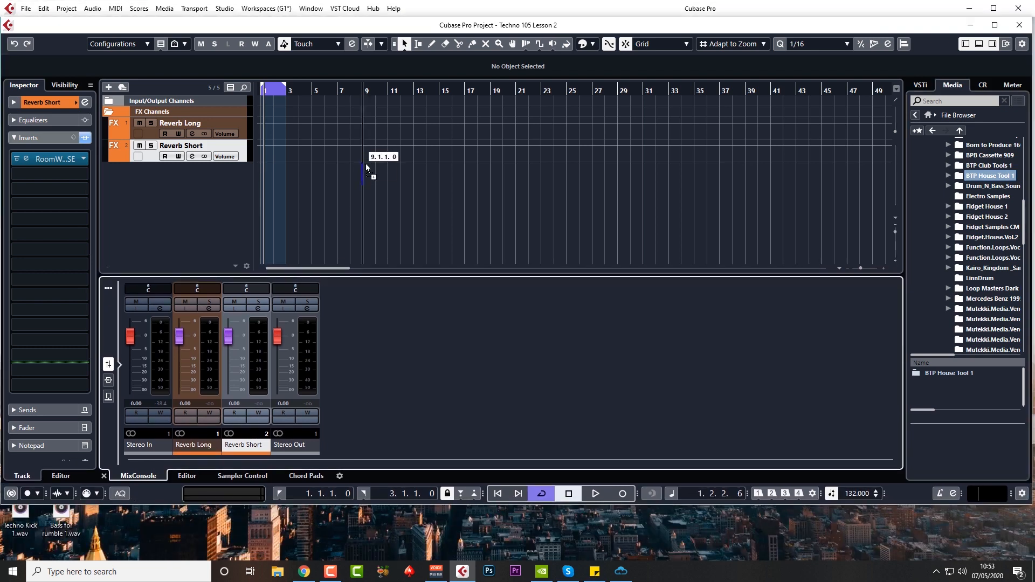
mouse_move(267, 184)
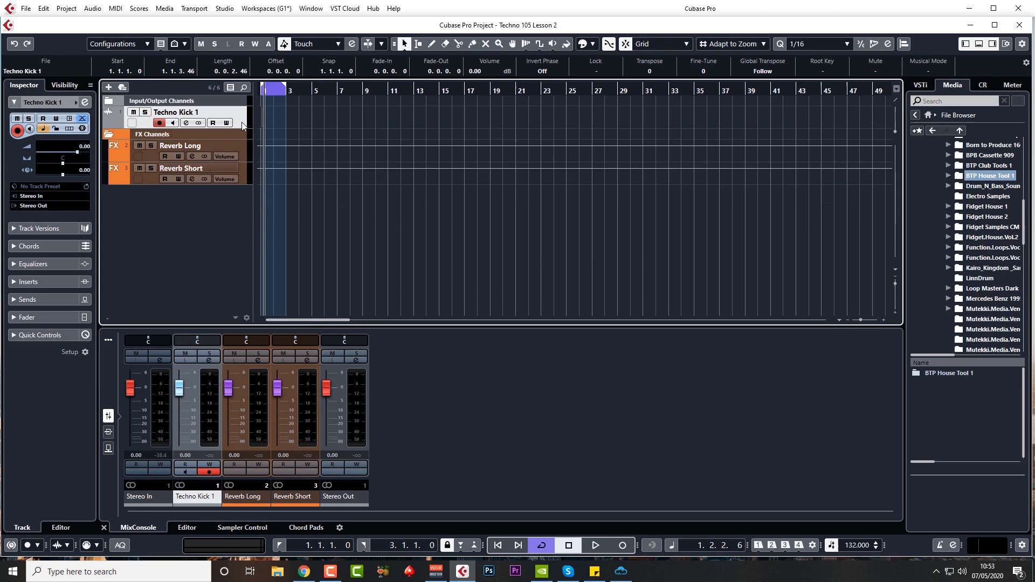
mouse_move(113, 125)
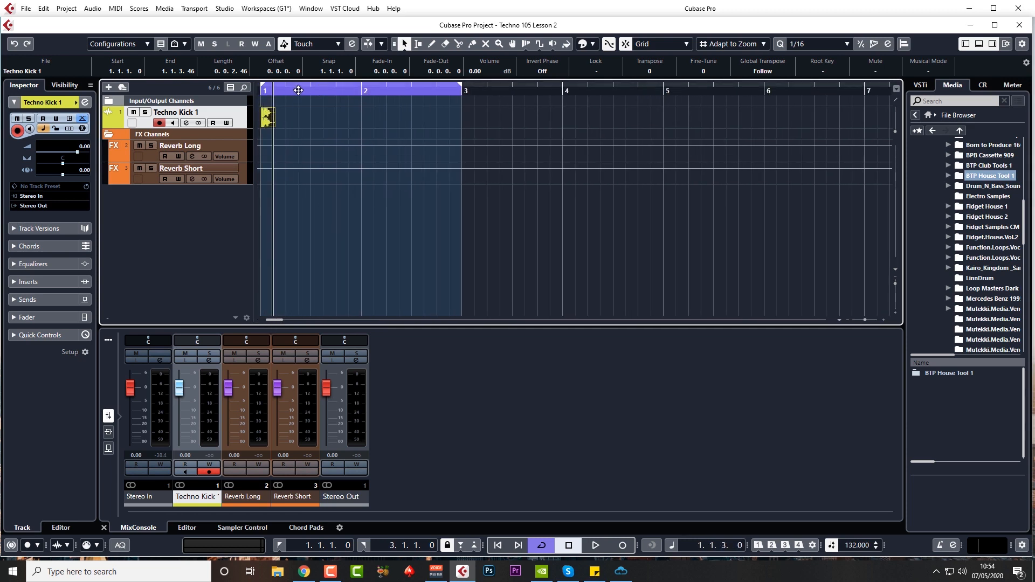
- Zoom the timeline in on the first bars around the new Techno Kick 1 event
left_click(302, 91)
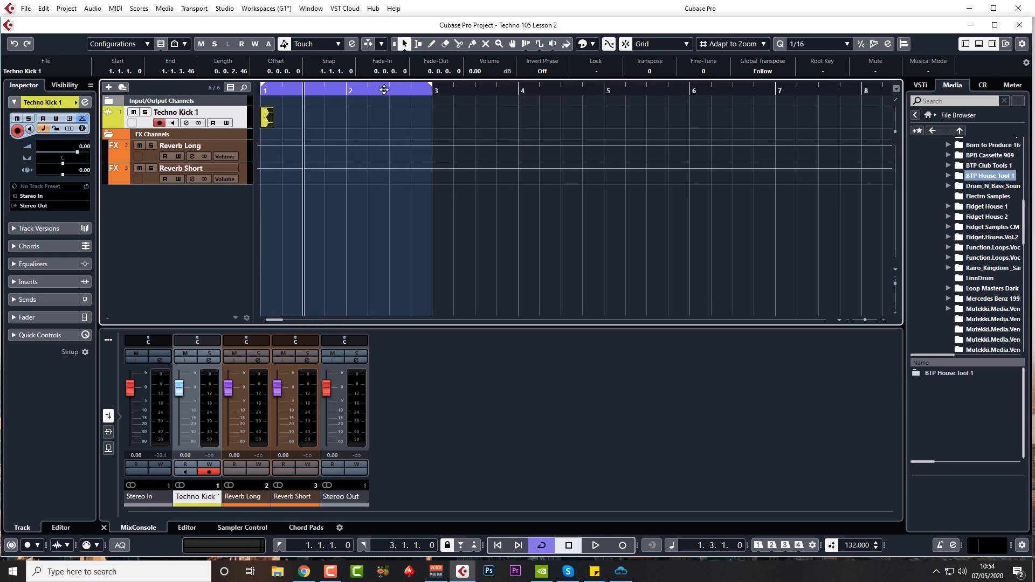
mouse_move(299, 103)
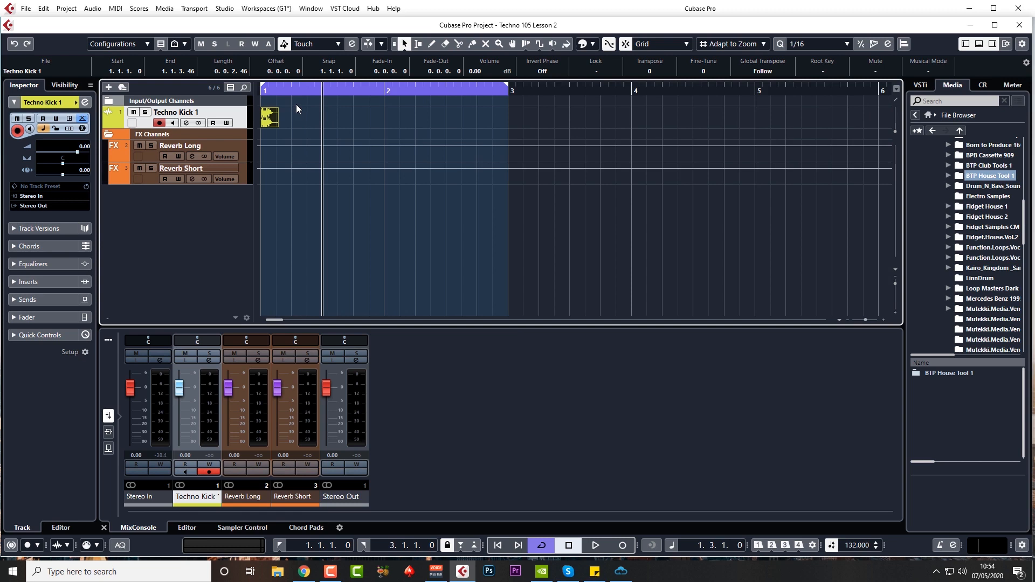
- Audition the kick and place its clip on every quarter note of bars 1–2, eight hits in total
left_click(593, 546)
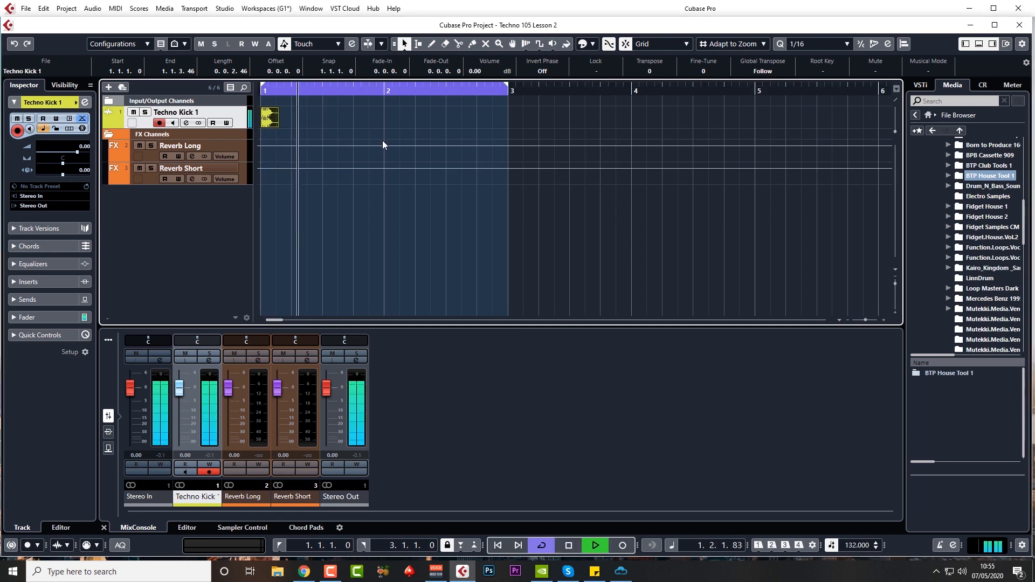
left_click(566, 545)
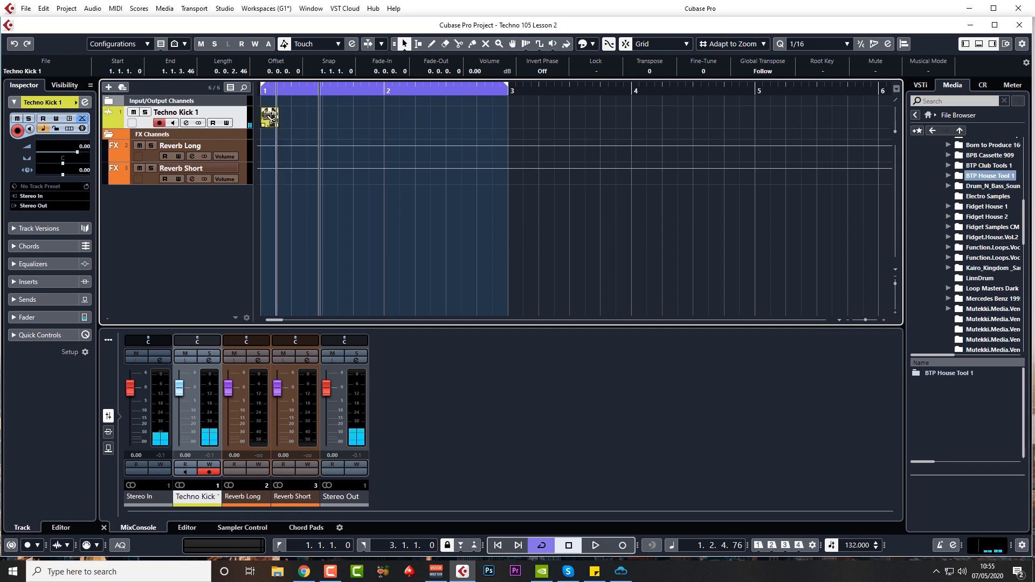
left_click_drag(269, 118, 301, 118)
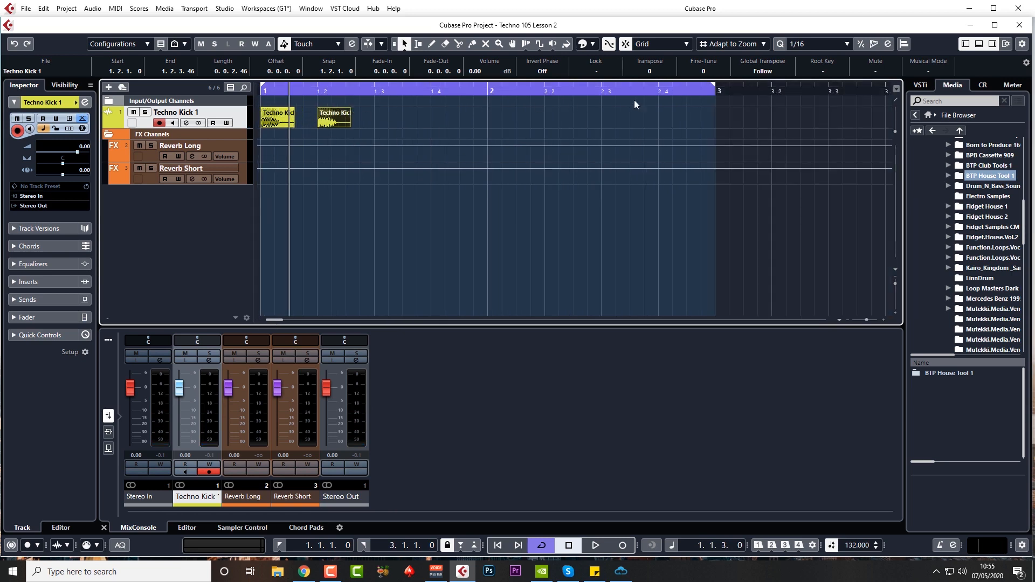
mouse_move(705, 128)
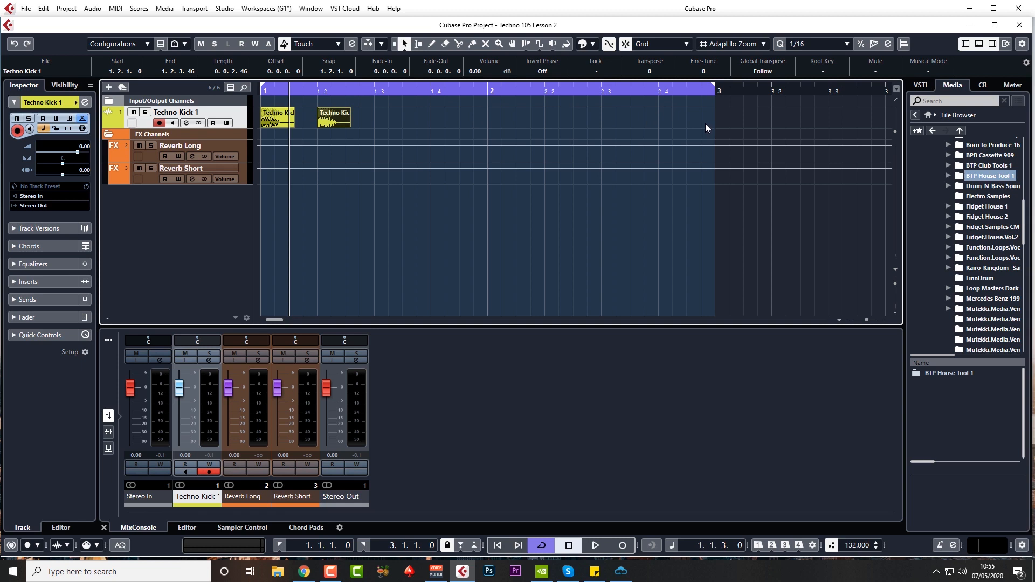
mouse_move(691, 137)
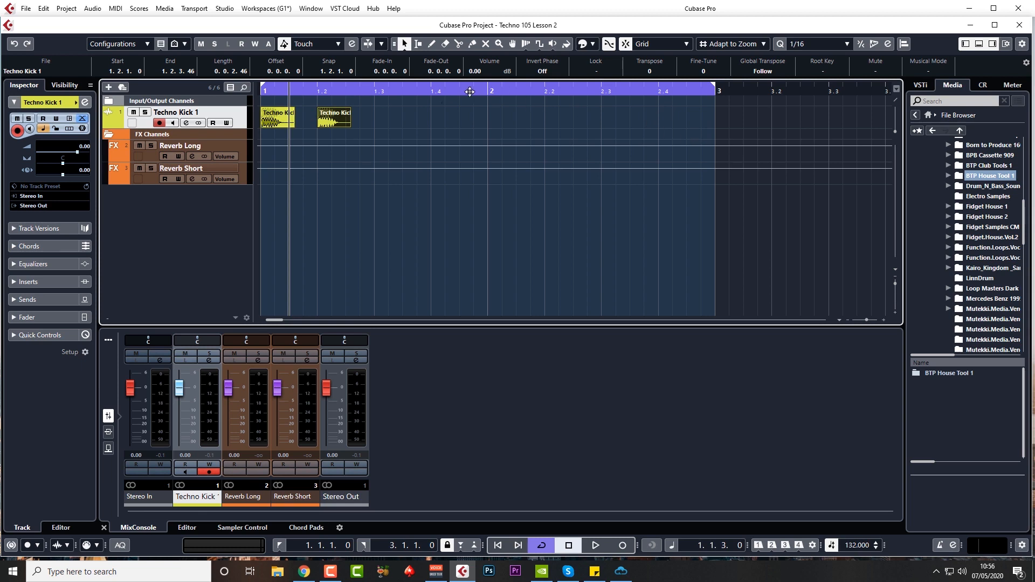
left_click_drag(334, 117, 376, 121)
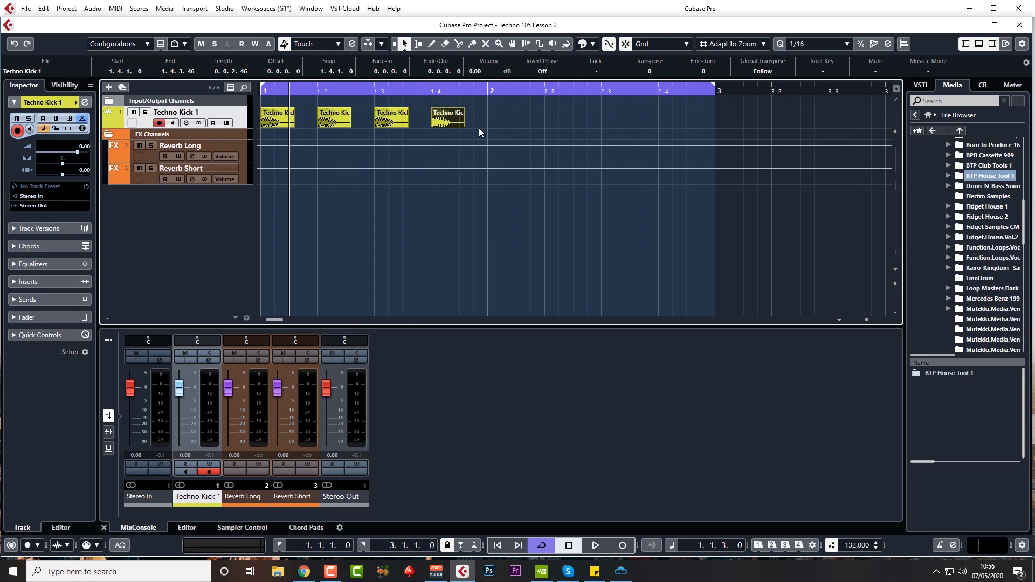
left_click(276, 118)
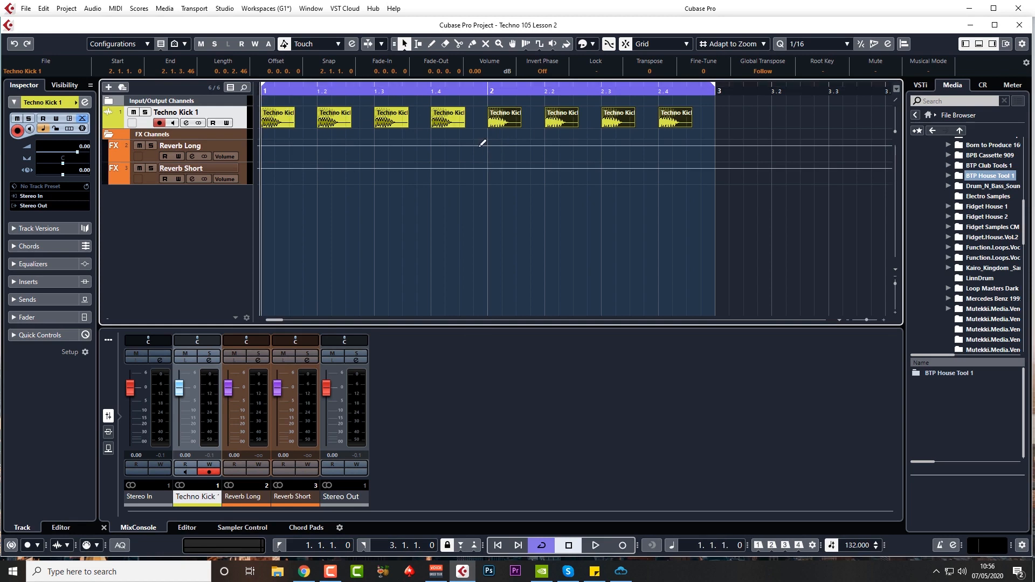
left_click(593, 546)
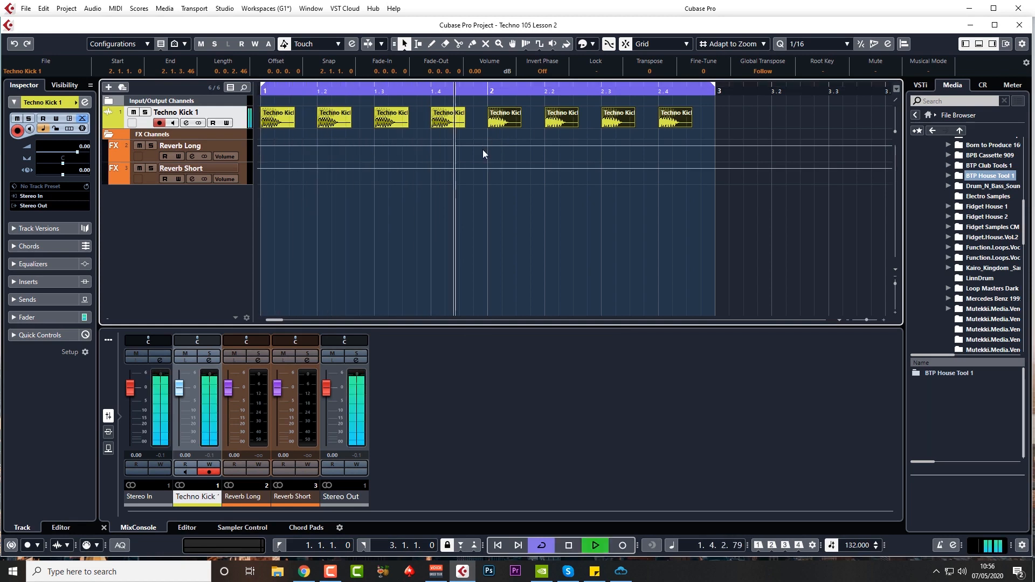
left_click(593, 546)
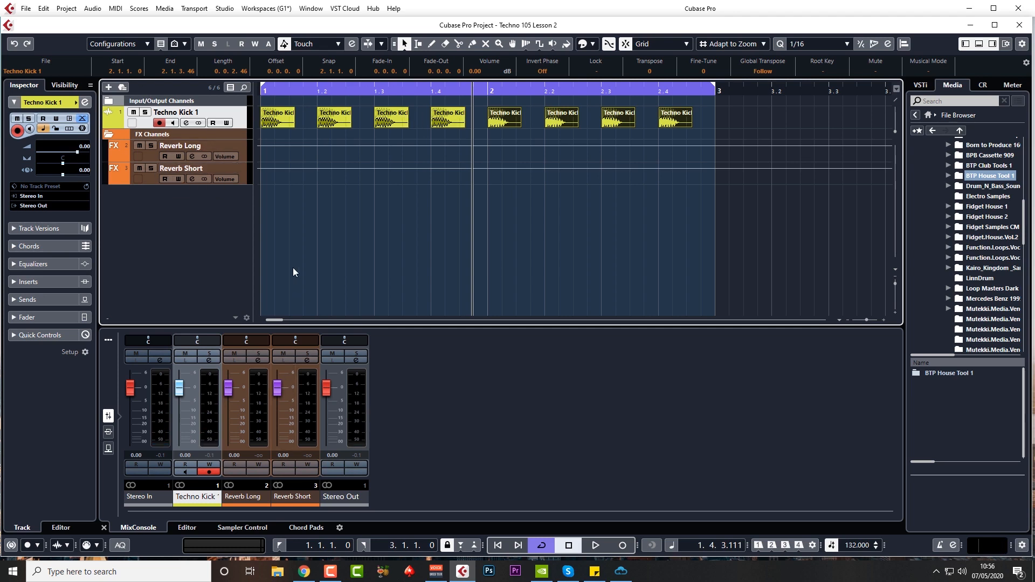
mouse_move(263, 242)
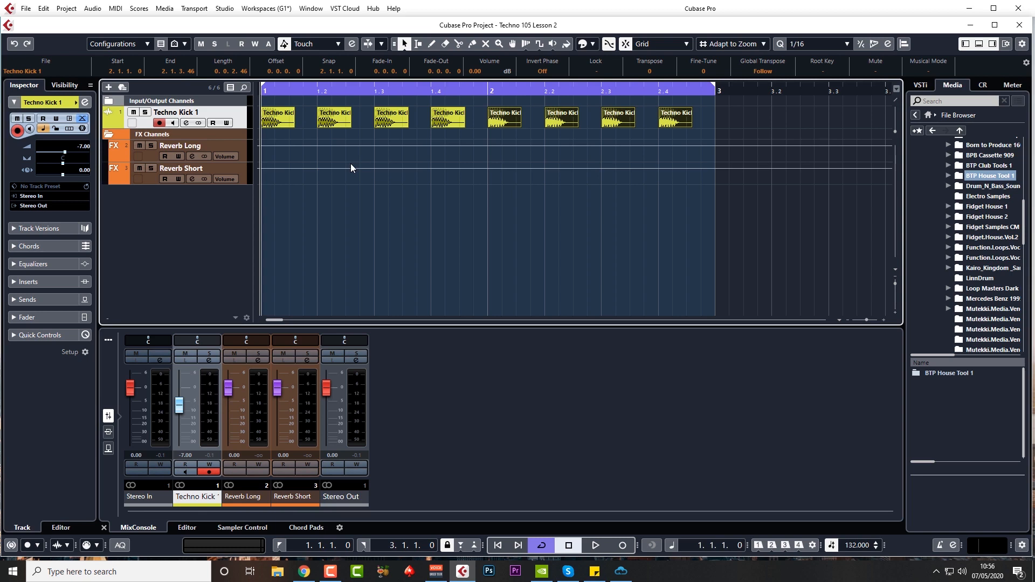
mouse_move(334, 169)
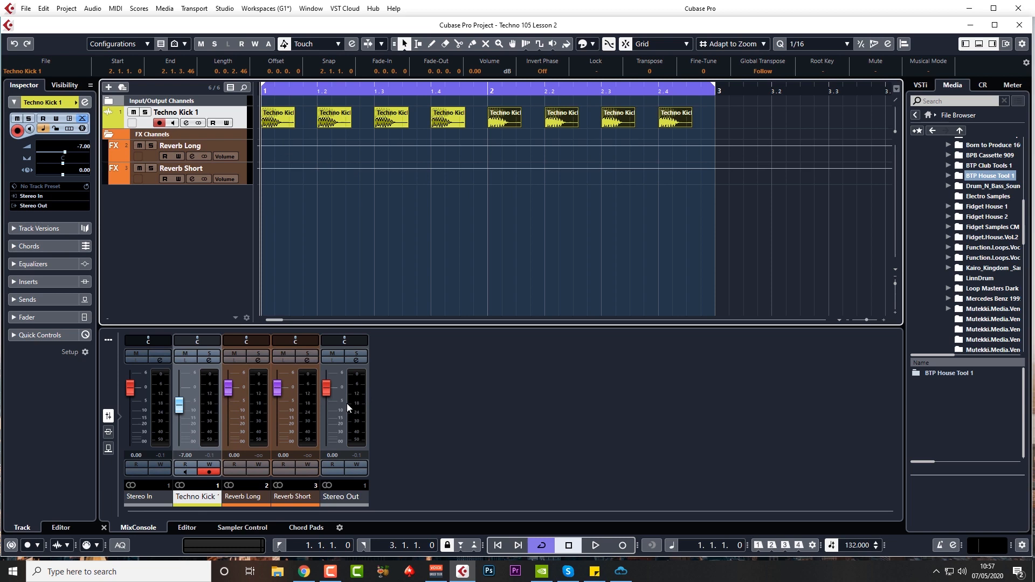
- Audition the pattern while lowering the Techno Kick 1 fader to -10.5 dB
left_click(593, 546)
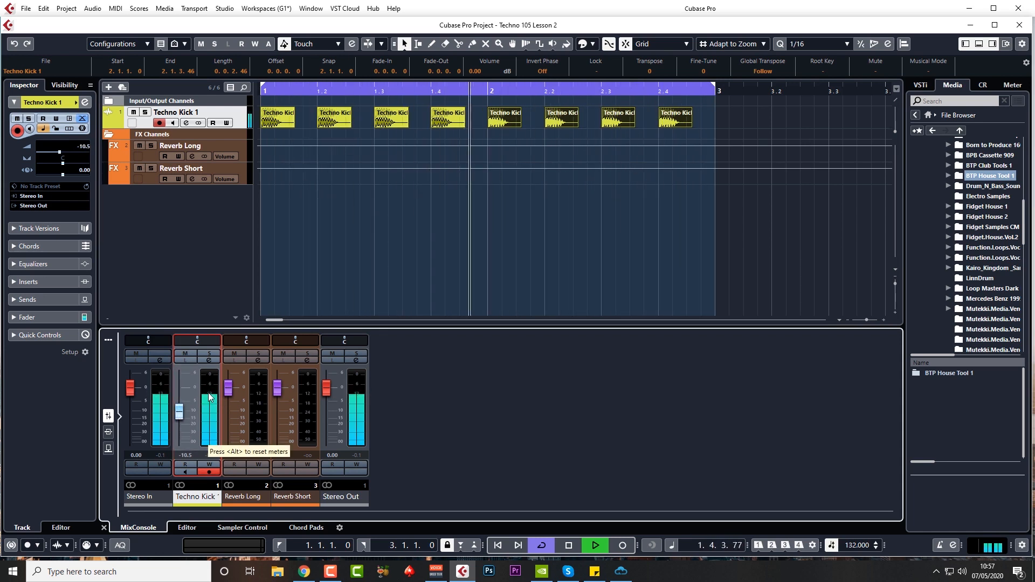
left_click(566, 546)
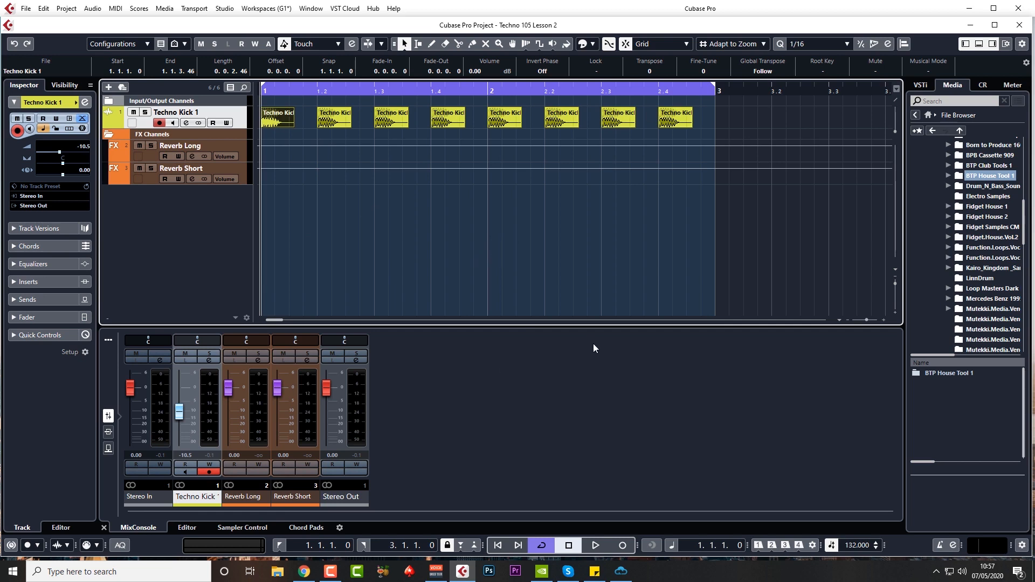
mouse_move(515, 372)
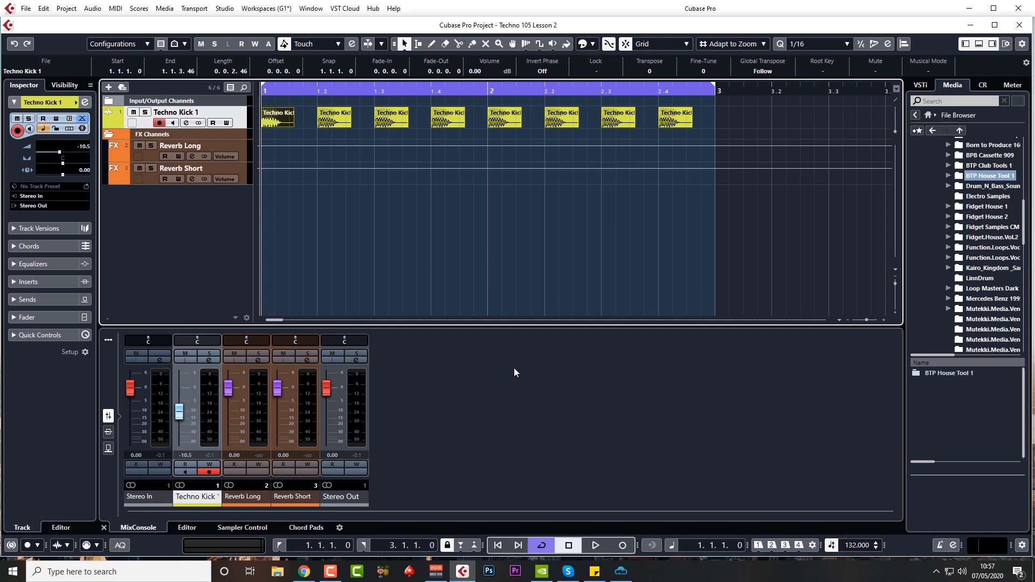
mouse_move(578, 354)
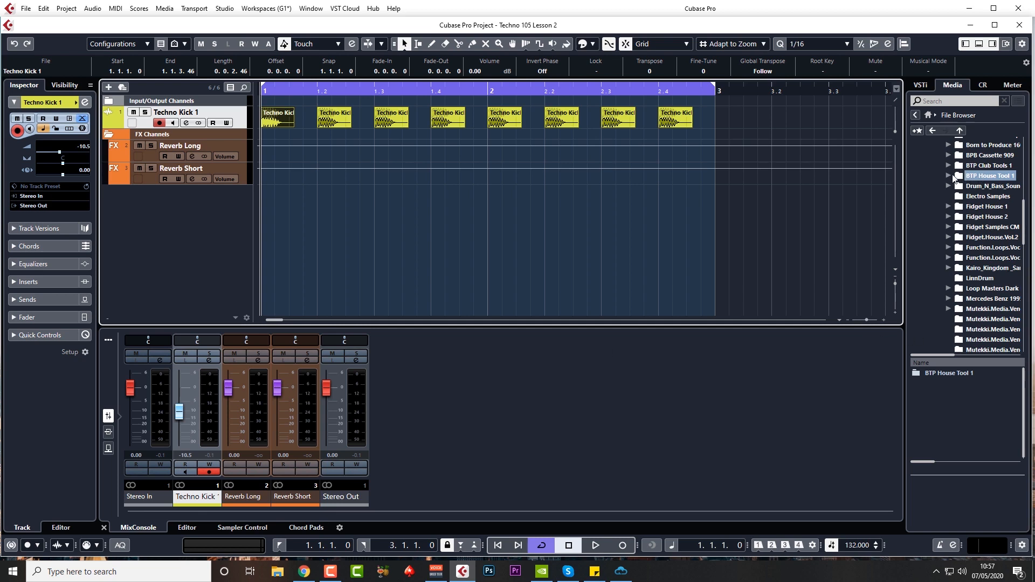
left_click(947, 175)
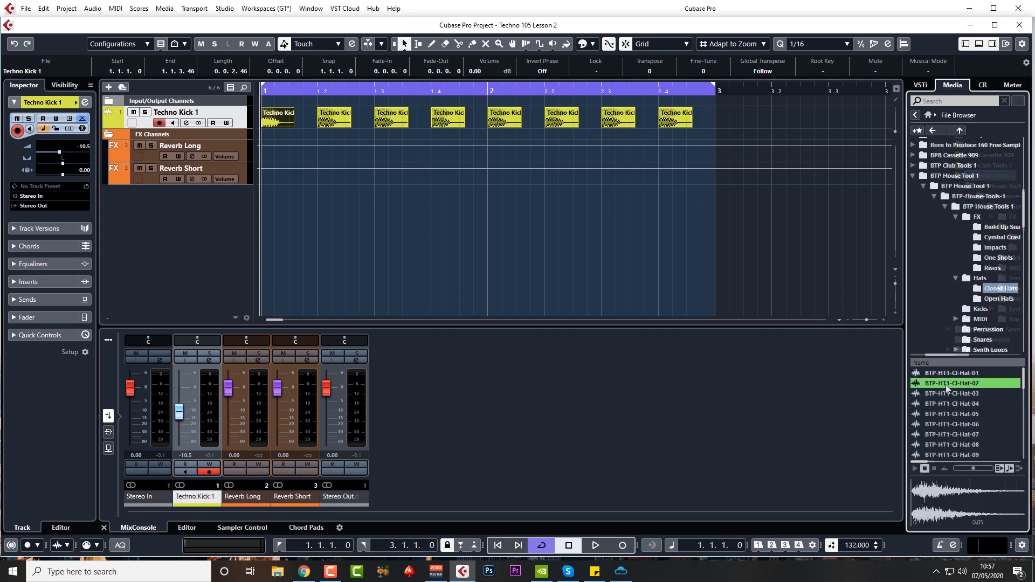
right_click(951, 384)
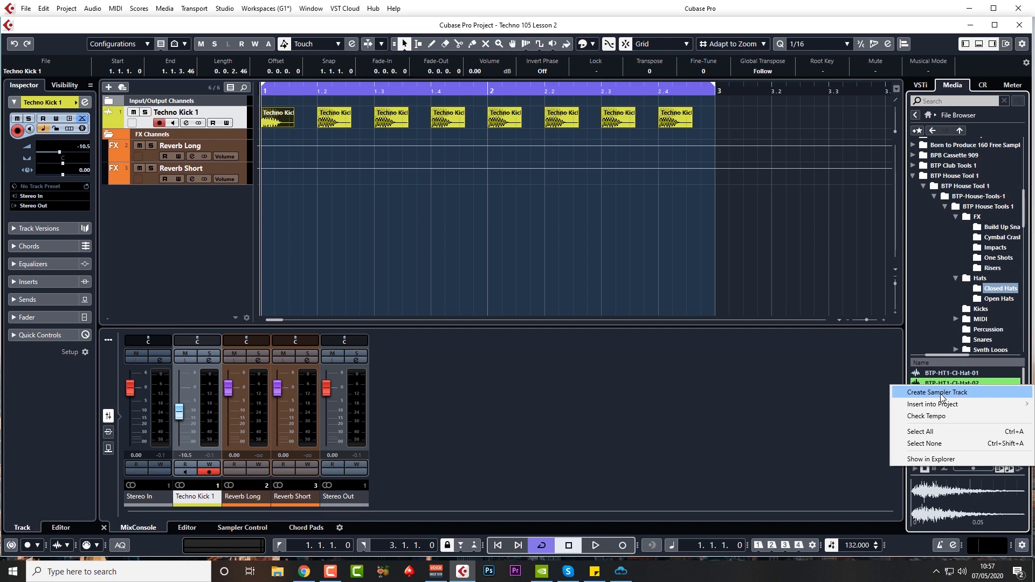
mouse_move(848, 398)
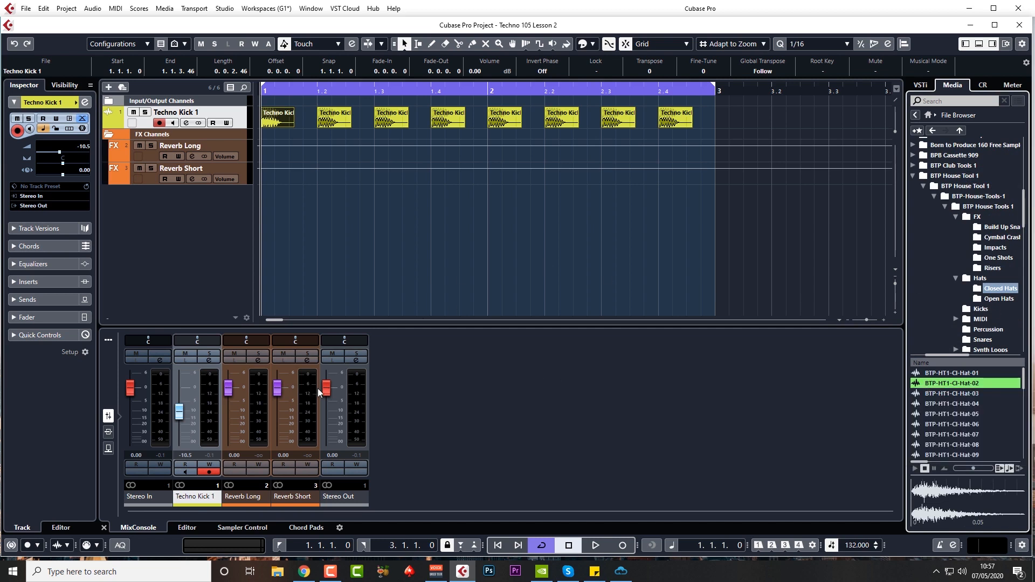
mouse_move(389, 403)
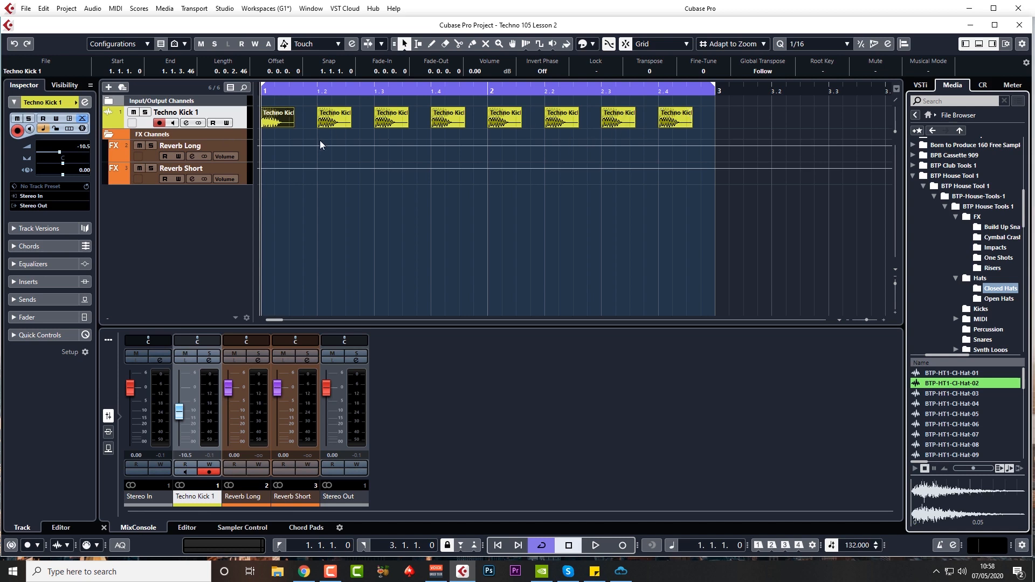
left_click(593, 546)
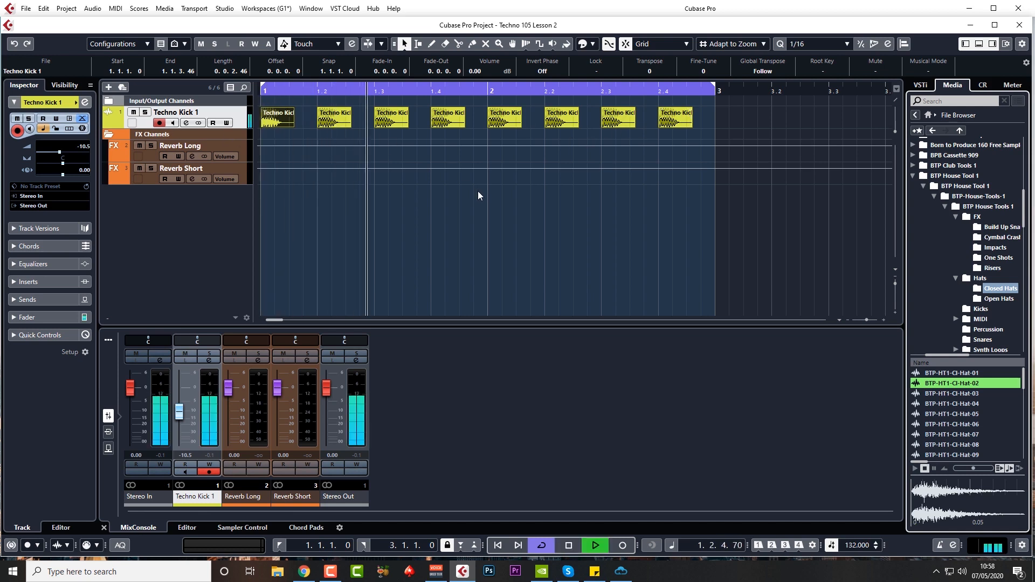
left_click(593, 546)
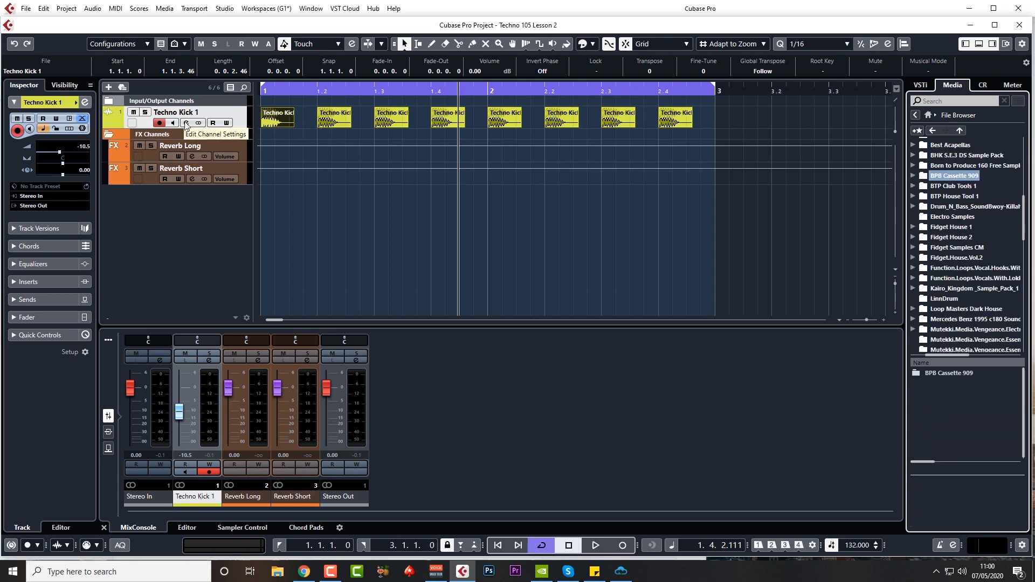
- Load a Compressor from the Dynamics category into a Techno Kick 1 insert slot
left_click(185, 122)
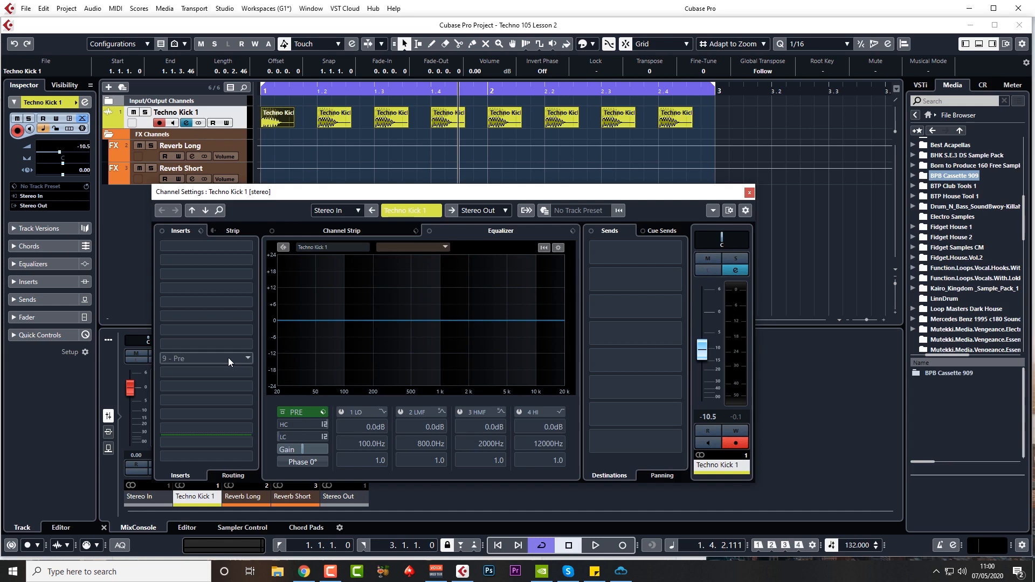
mouse_move(287, 338)
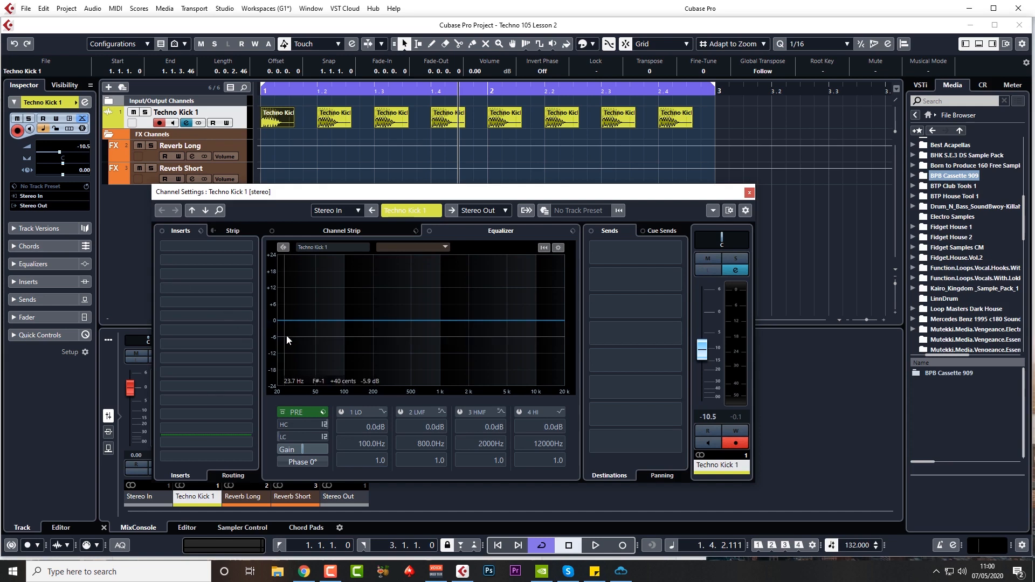
left_click(204, 258)
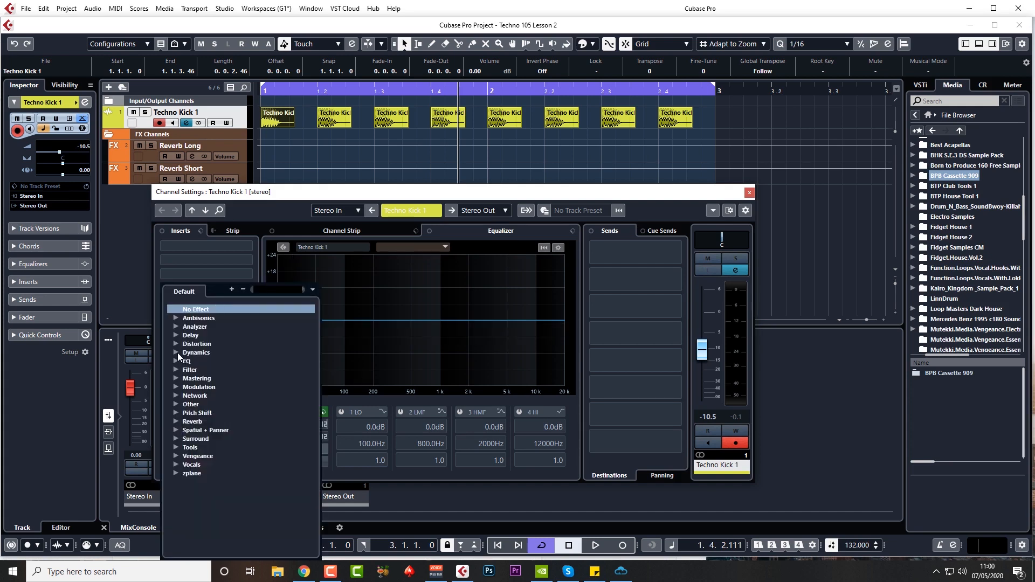
left_click(196, 351)
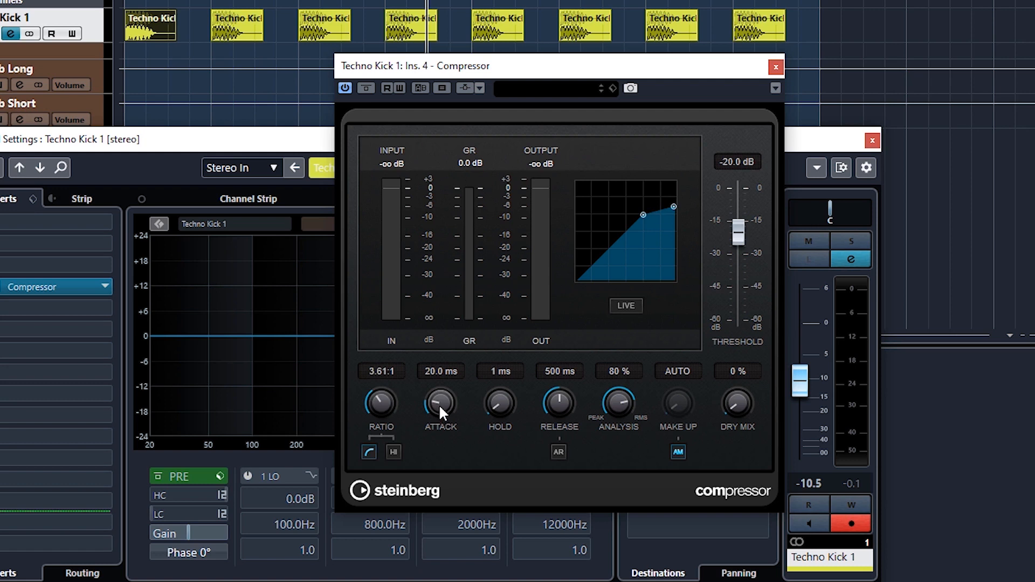
mouse_move(441, 417)
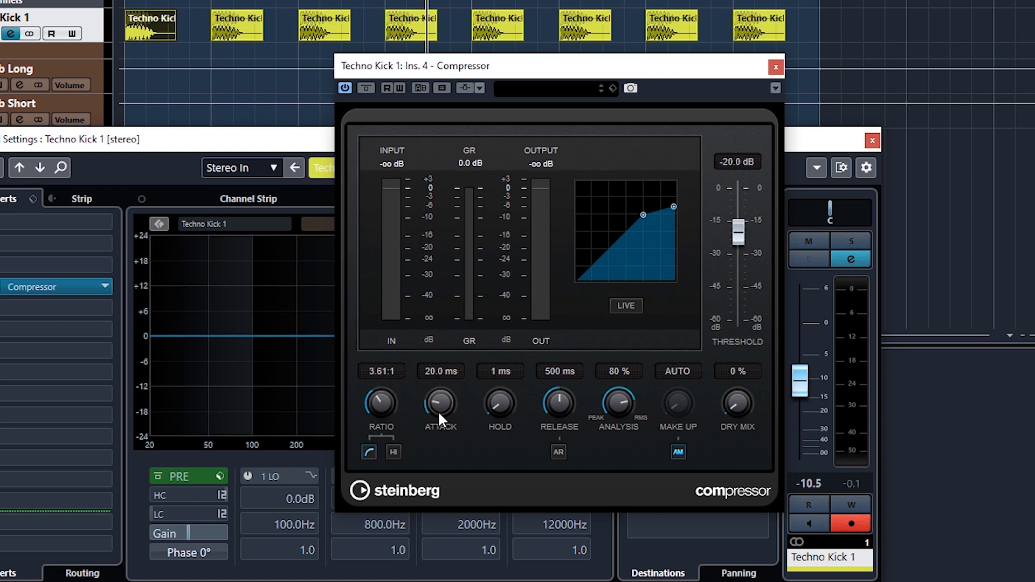
mouse_move(564, 419)
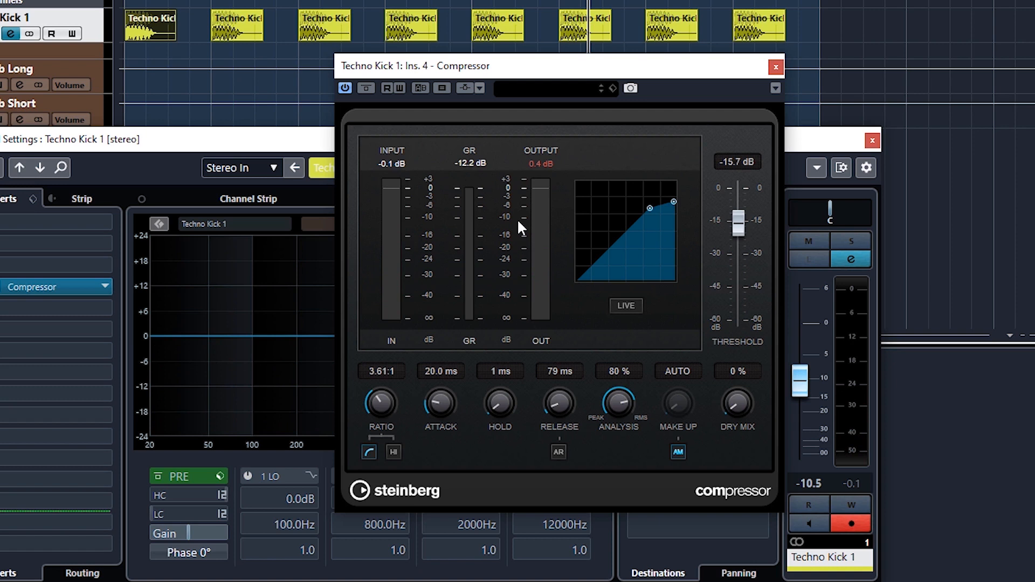
mouse_move(520, 233)
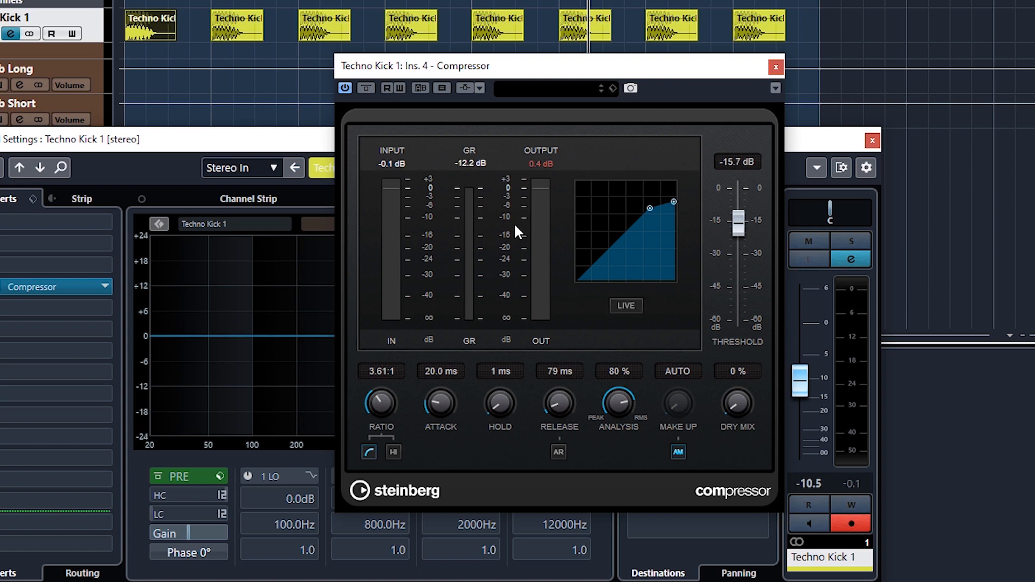
mouse_move(517, 247)
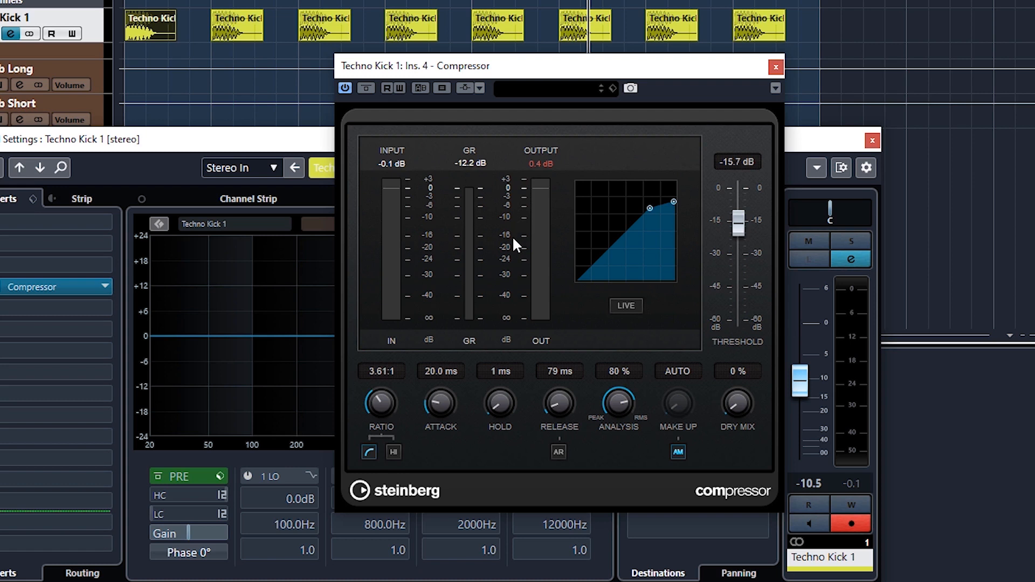
mouse_move(512, 242)
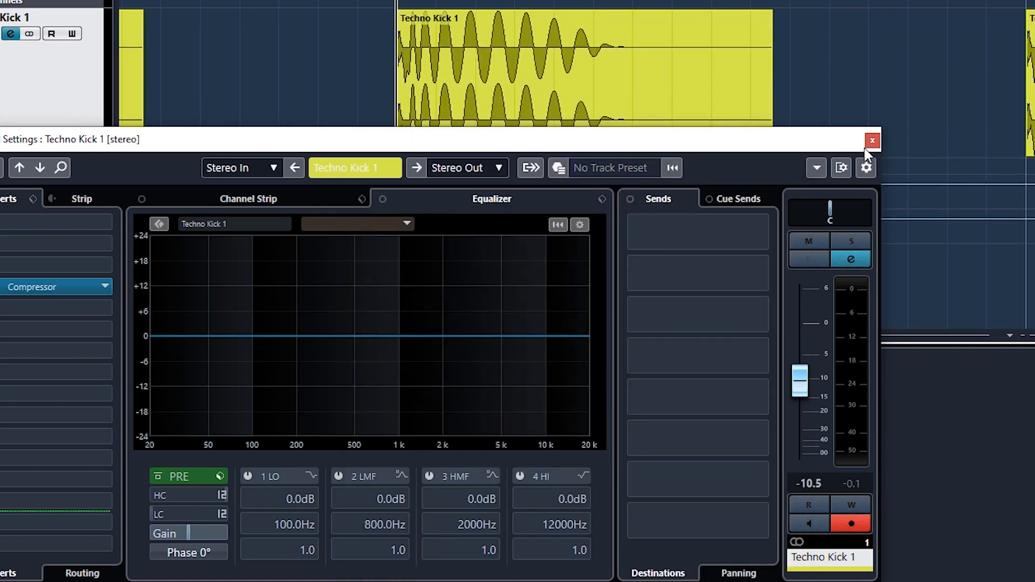
- Select the attack at the start of the kick event and reopen the Compressor
left_click(873, 141)
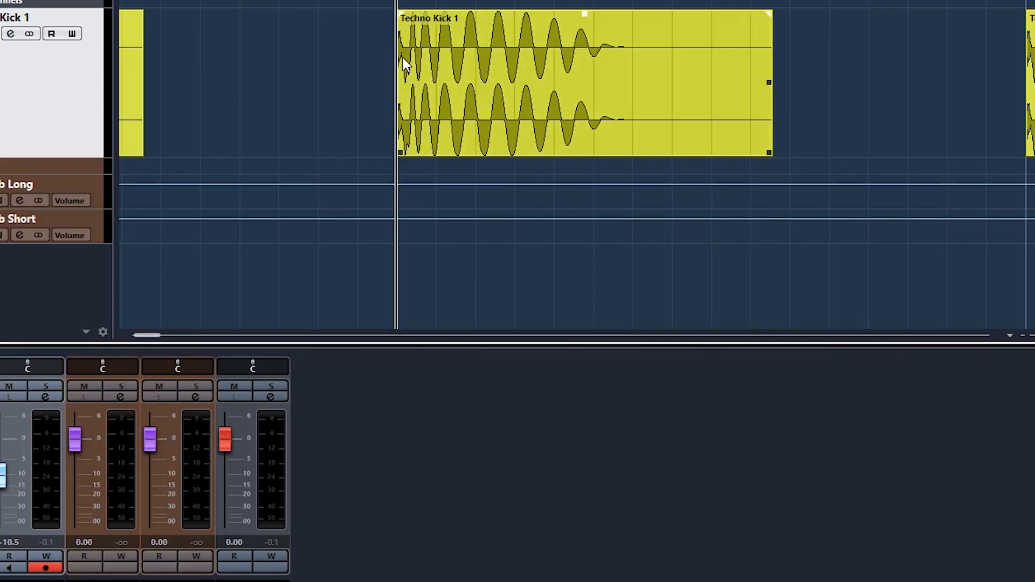
left_click_drag(399, 66, 432, 66)
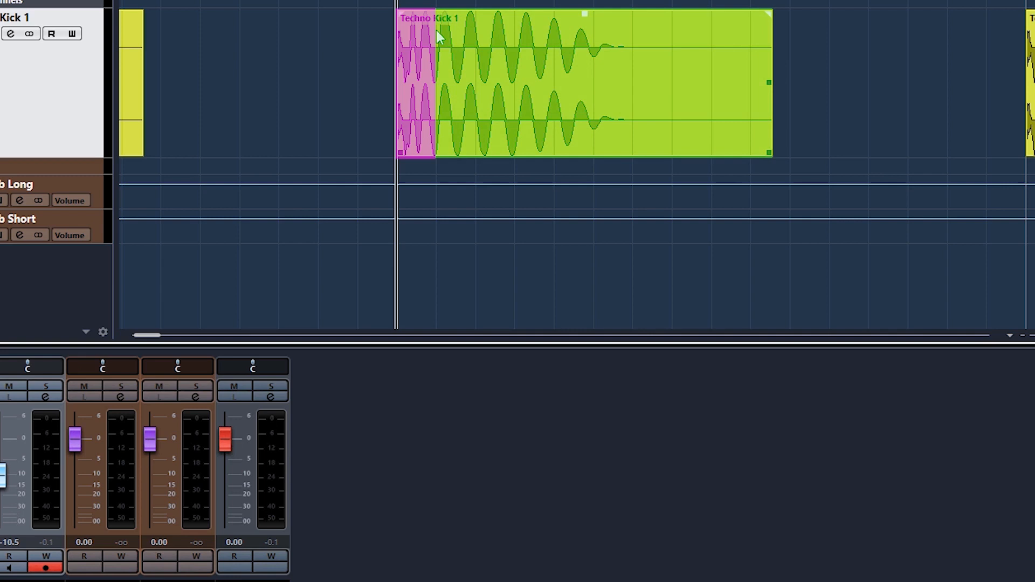
mouse_move(625, 81)
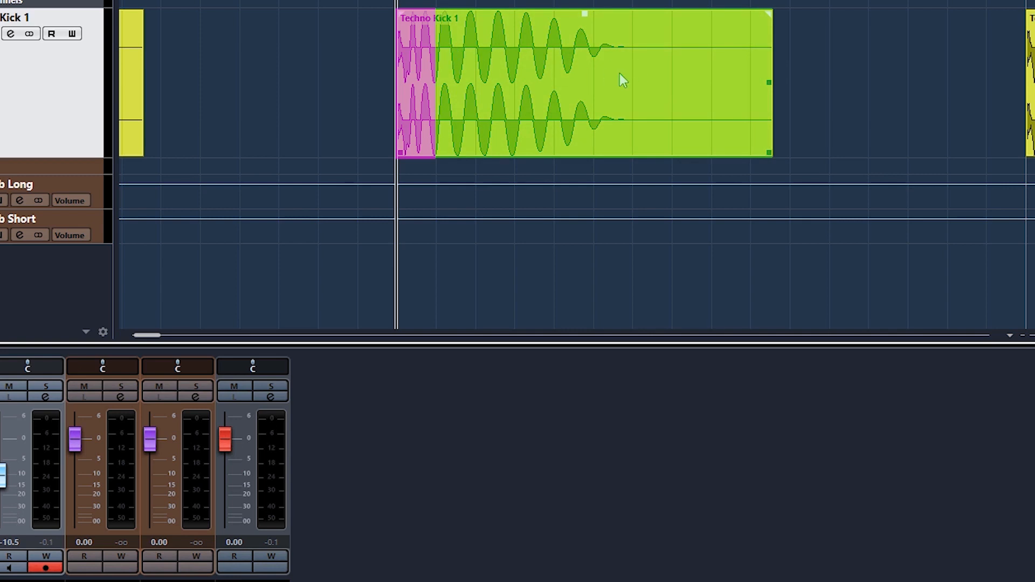
left_click(462, 76)
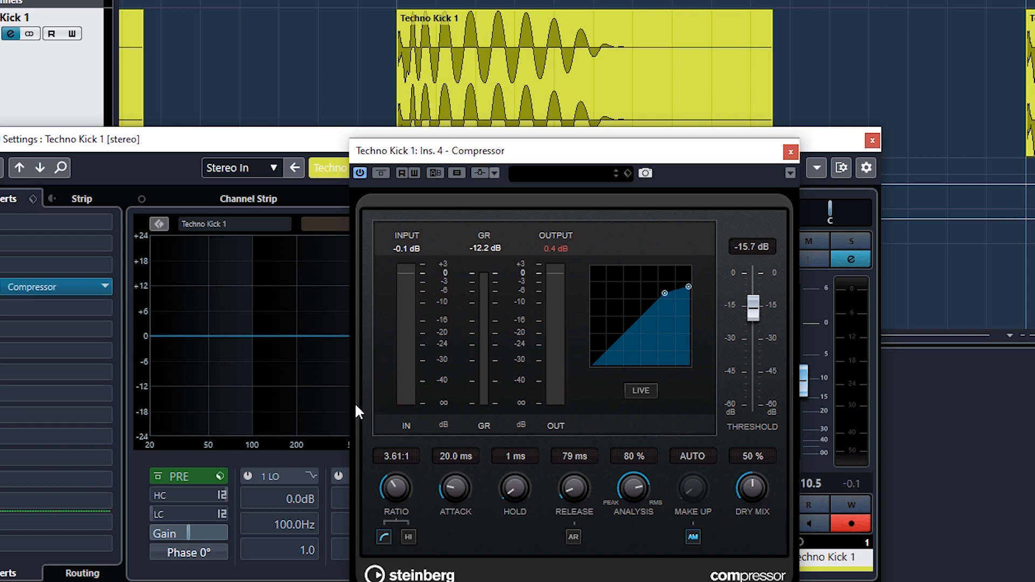
mouse_move(653, 435)
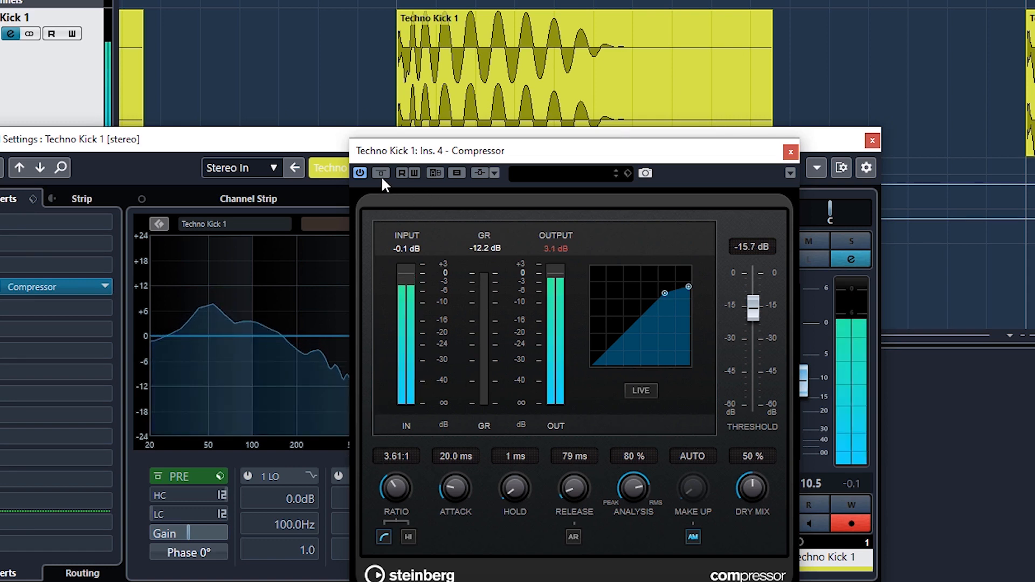
- Bypass-compare the Compressor, close it and bring up the effect list for the next insert
left_click(381, 172)
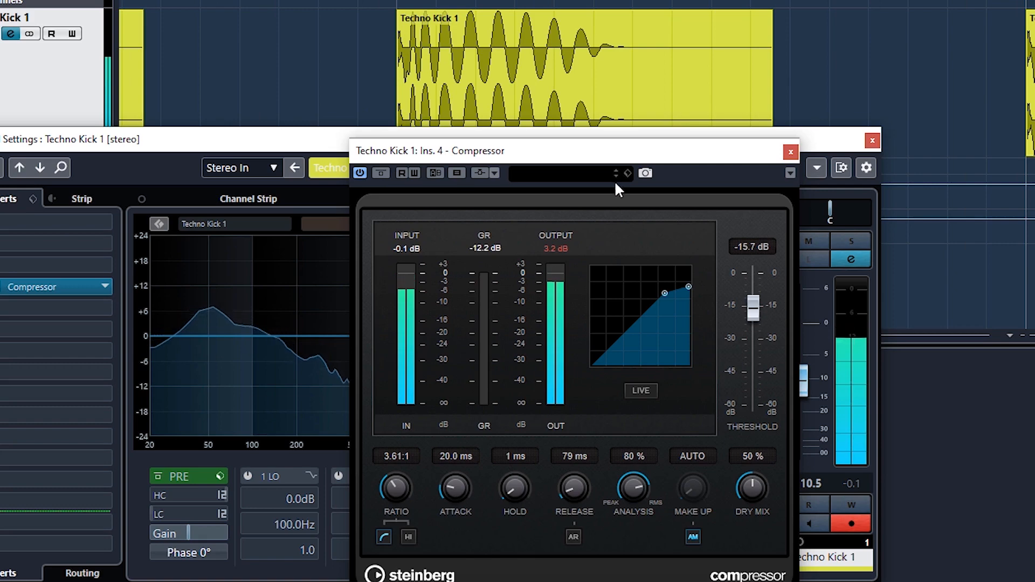
left_click(790, 152)
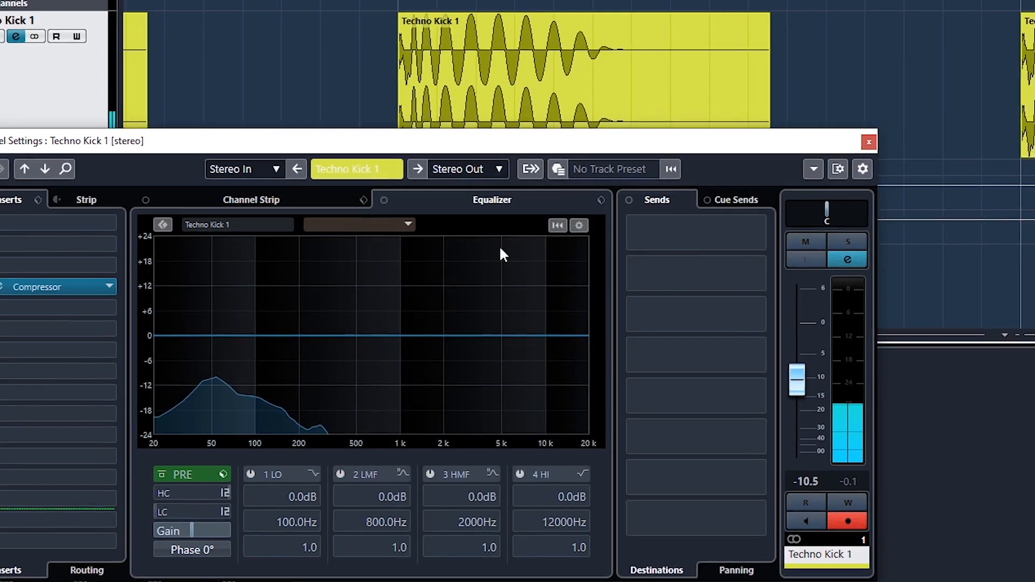
left_click(102, 287)
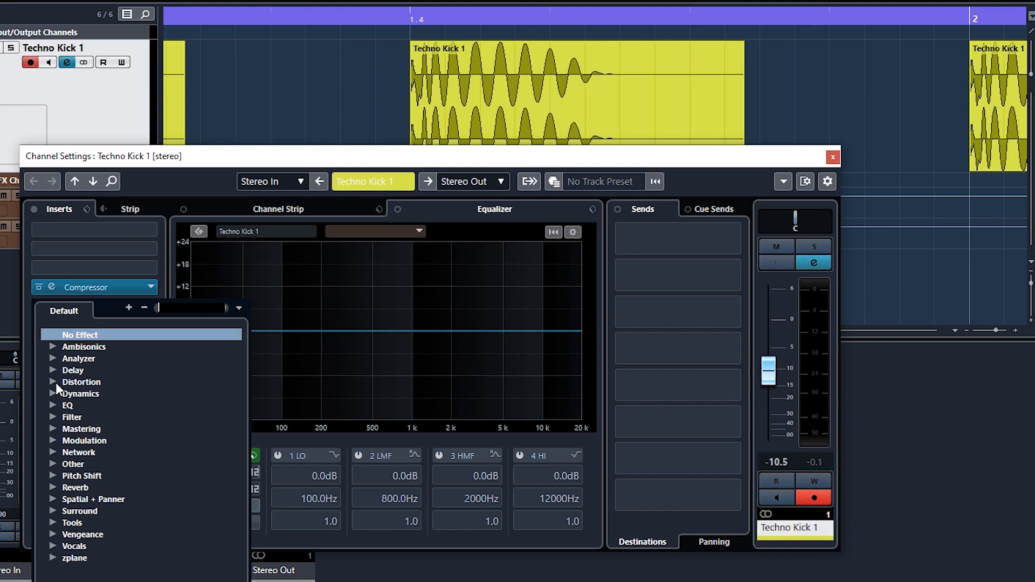
- Load Quadrafuzz v2 from Distortion after the Compressor and switch band 2 to DIST
left_click(81, 382)
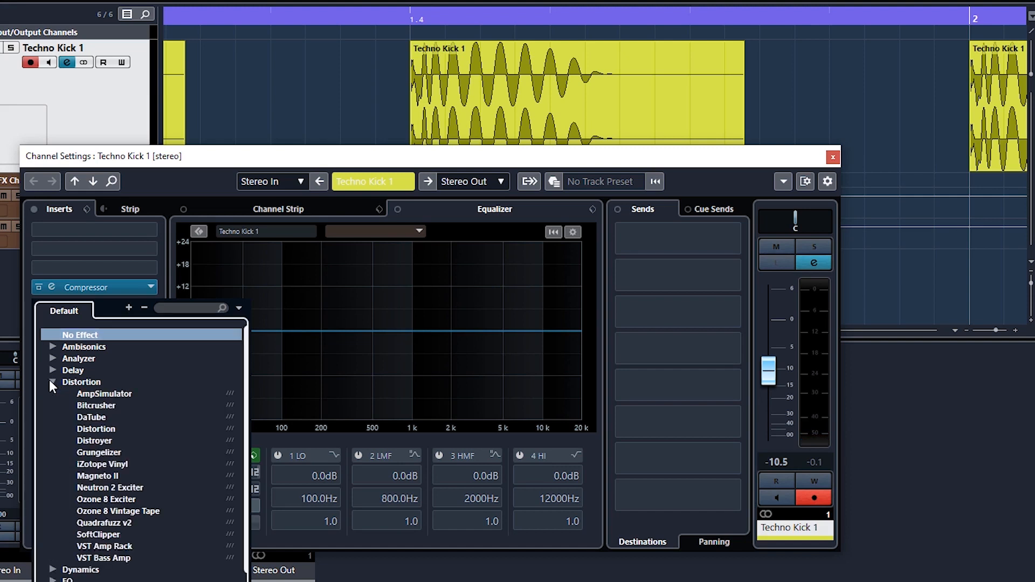
mouse_move(98, 419)
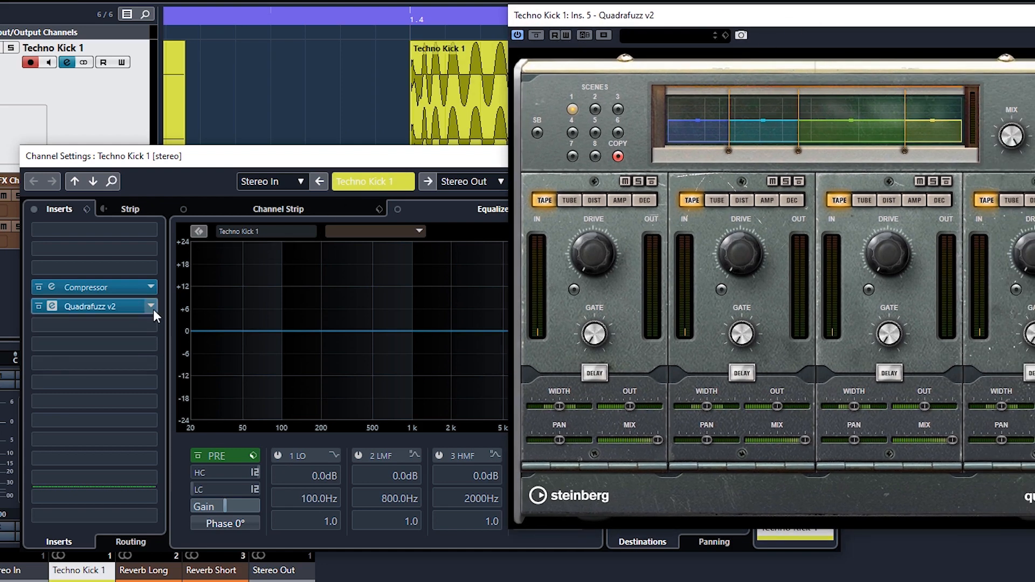
left_click(151, 306)
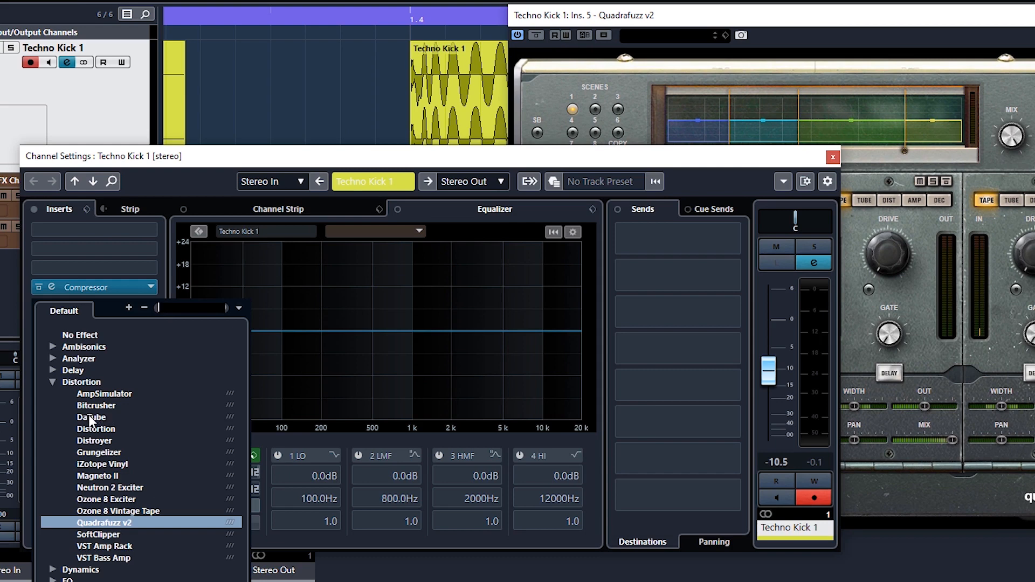
mouse_move(112, 436)
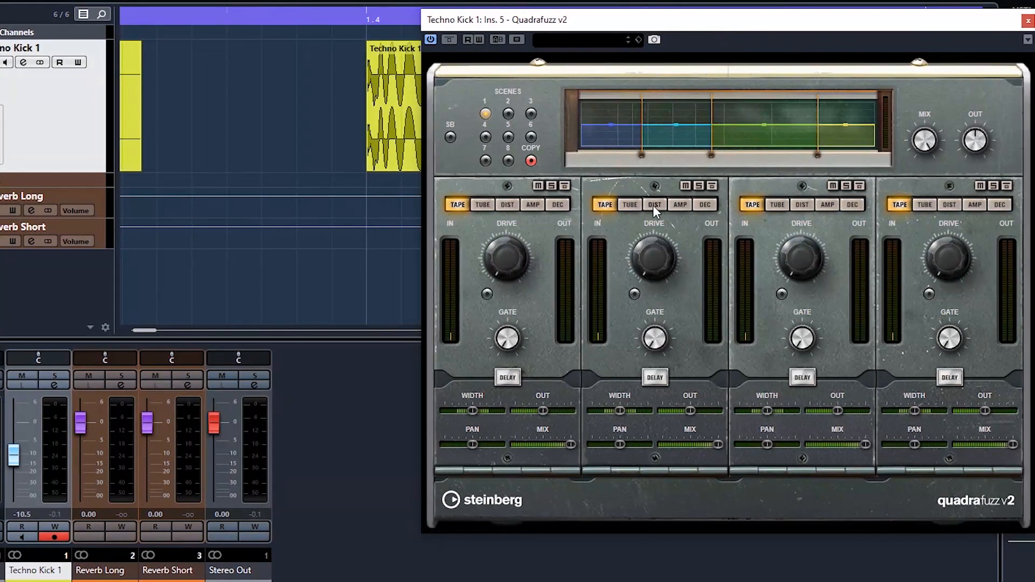
left_click(484, 113)
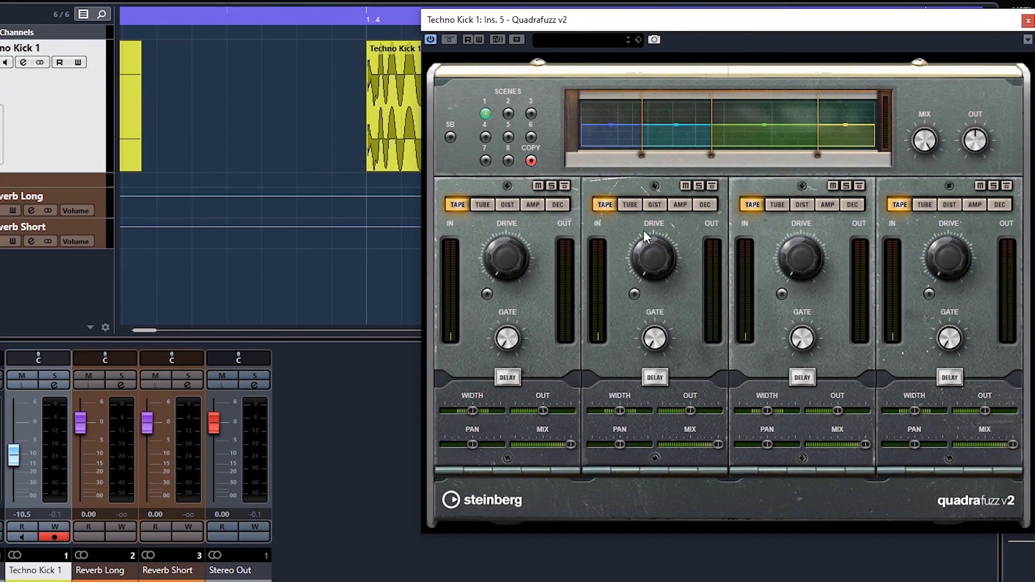
mouse_move(532, 274)
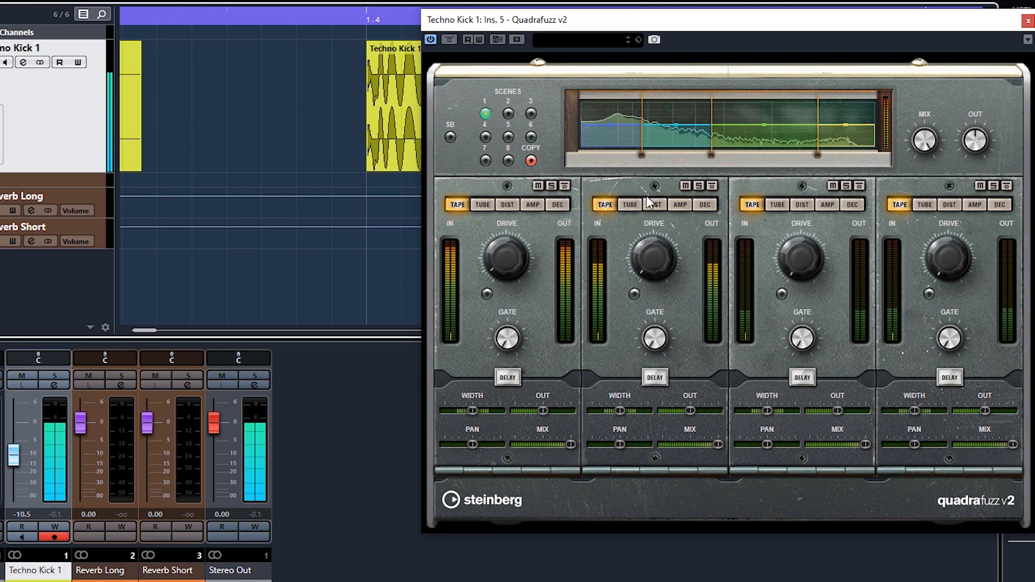
left_click(653, 205)
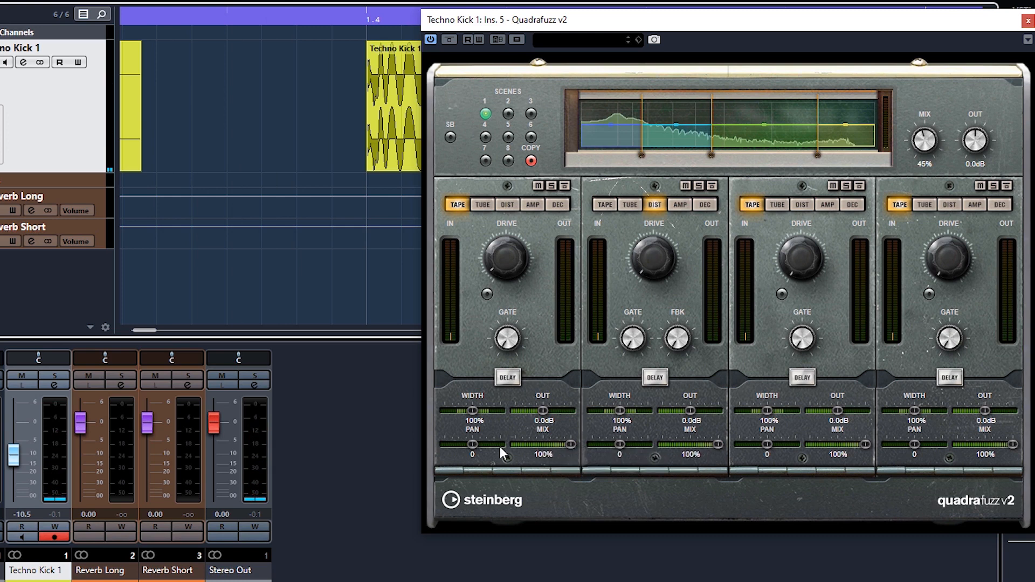
mouse_move(588, 314)
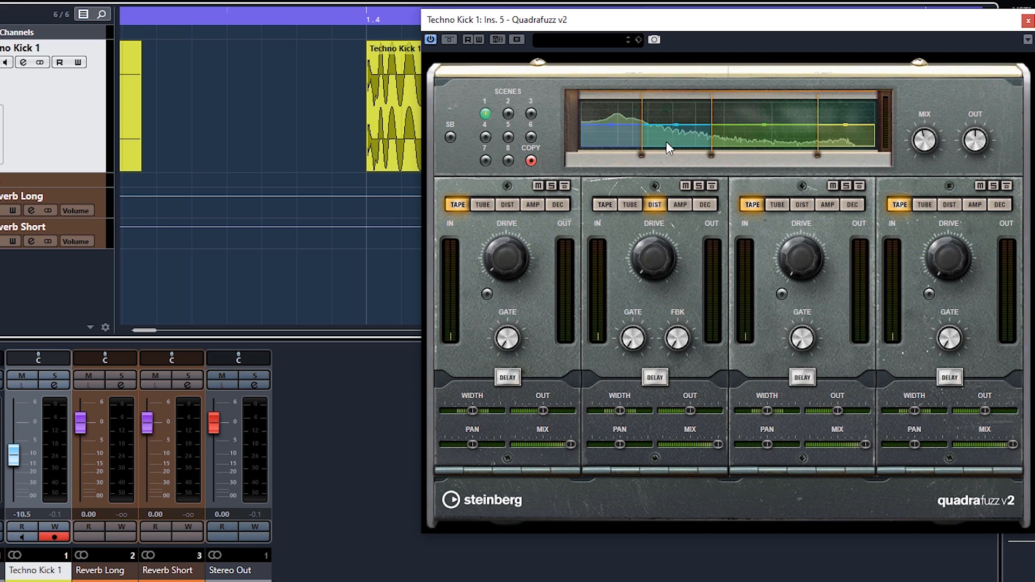
mouse_move(797, 137)
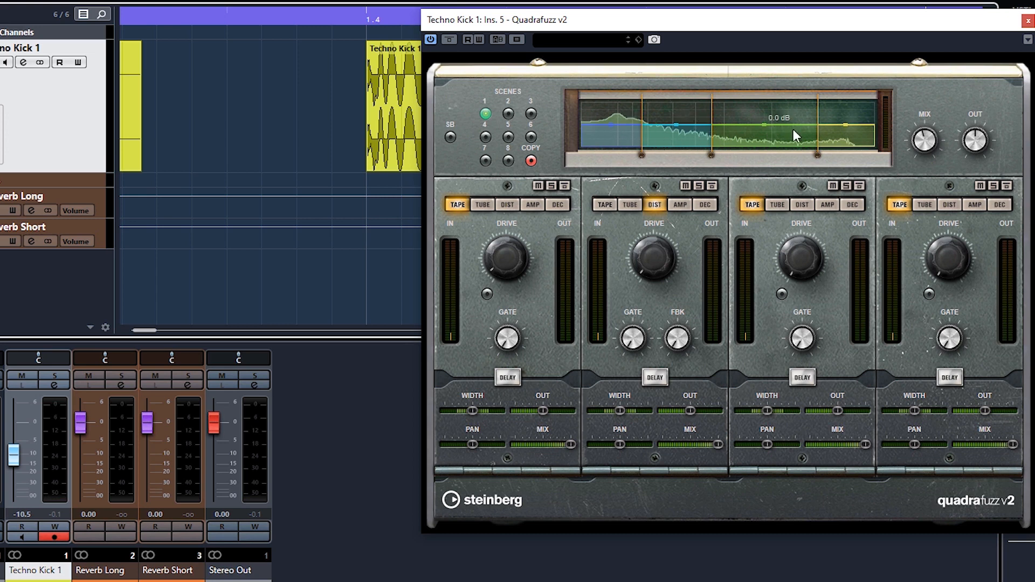
mouse_move(613, 140)
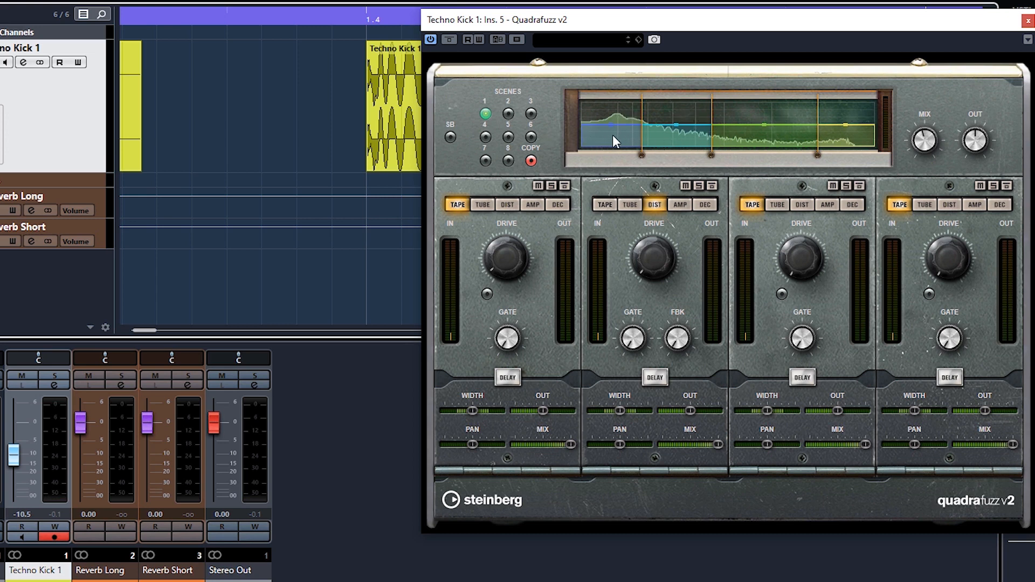
mouse_move(862, 135)
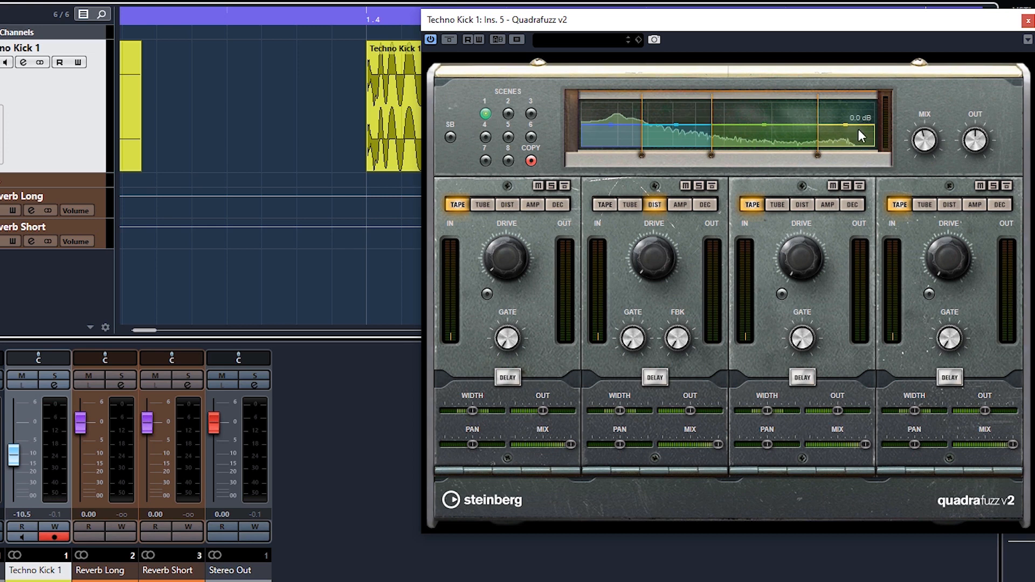
mouse_move(645, 109)
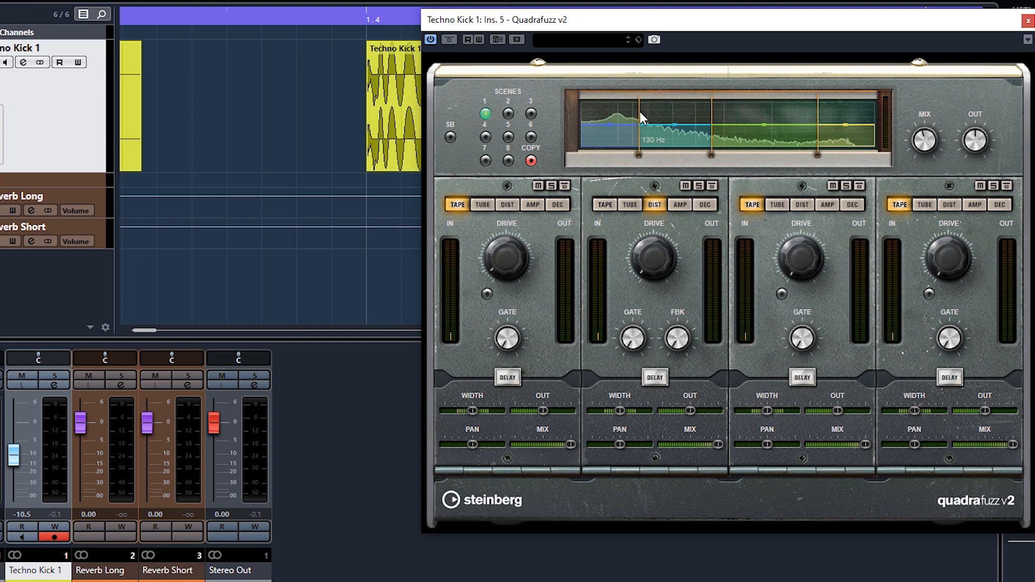
mouse_move(492, 228)
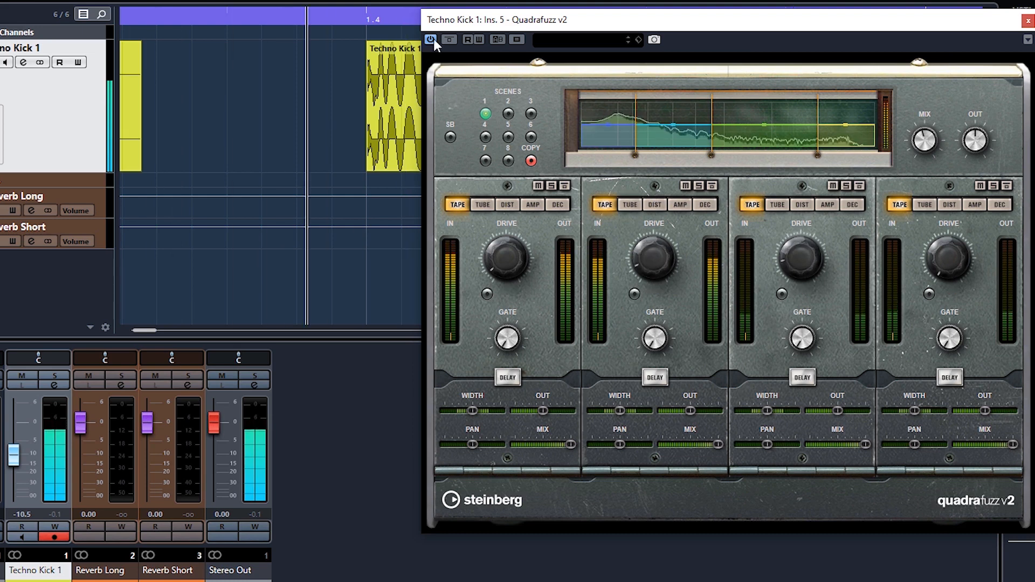
- Bypass-compare Quadrafuzz v2 with 45% mix and -1.0 dB output, then close it
left_click(450, 40)
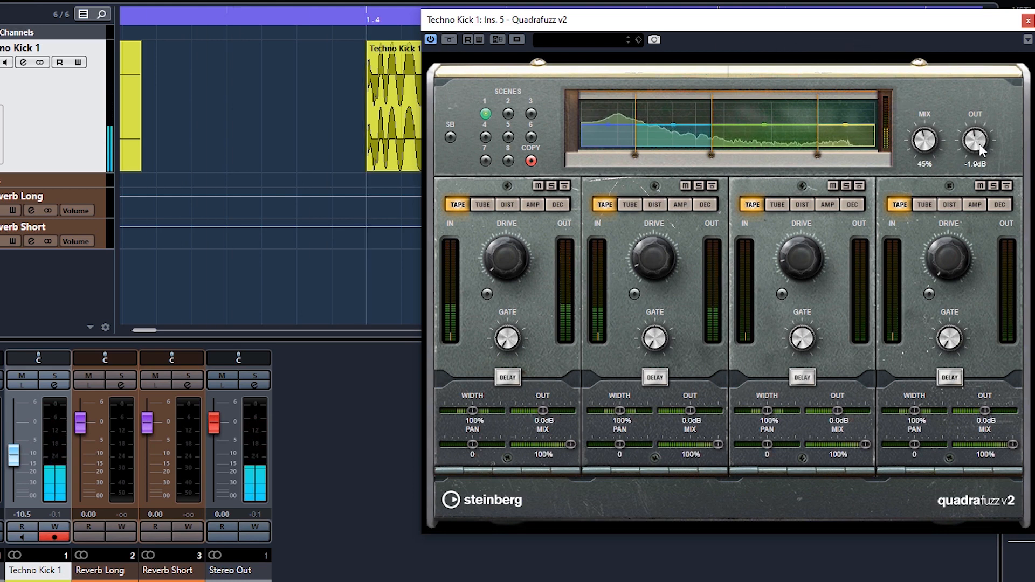
mouse_move(1014, 23)
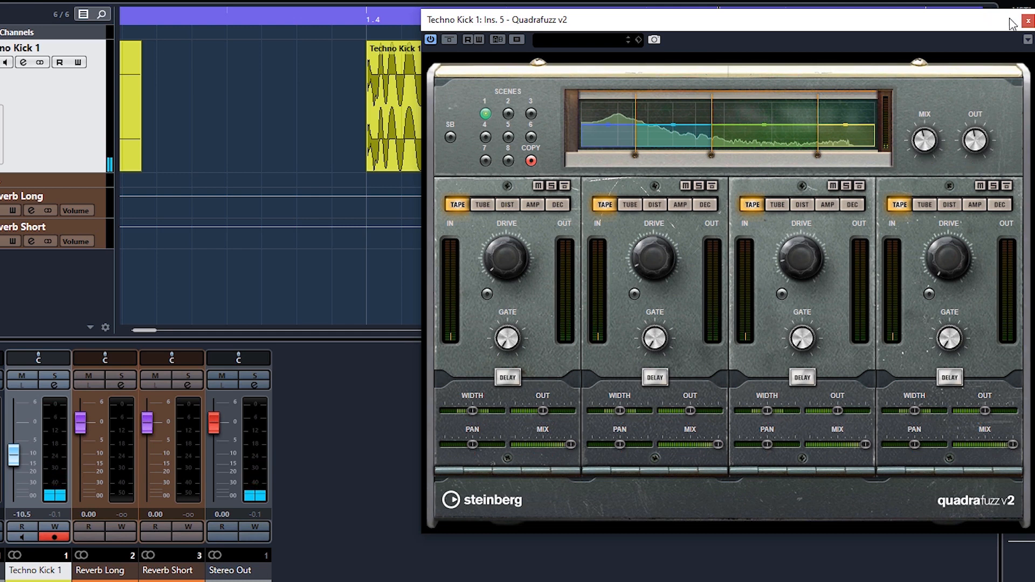
left_click(1027, 21)
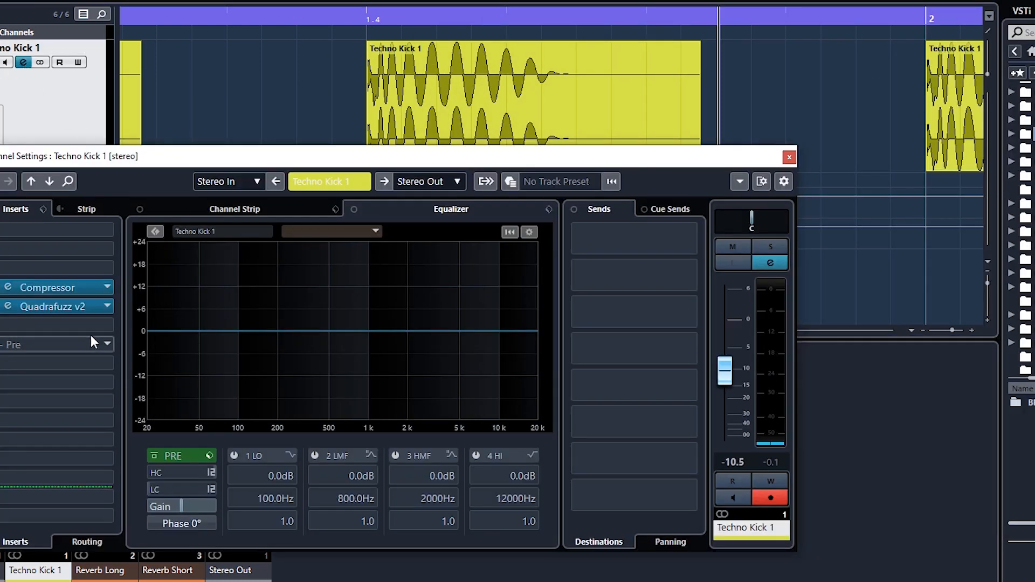
- Add Magneto II at 62% saturation, 110.6 Hz low and 1.25 kHz high, then close it
left_click(53, 344)
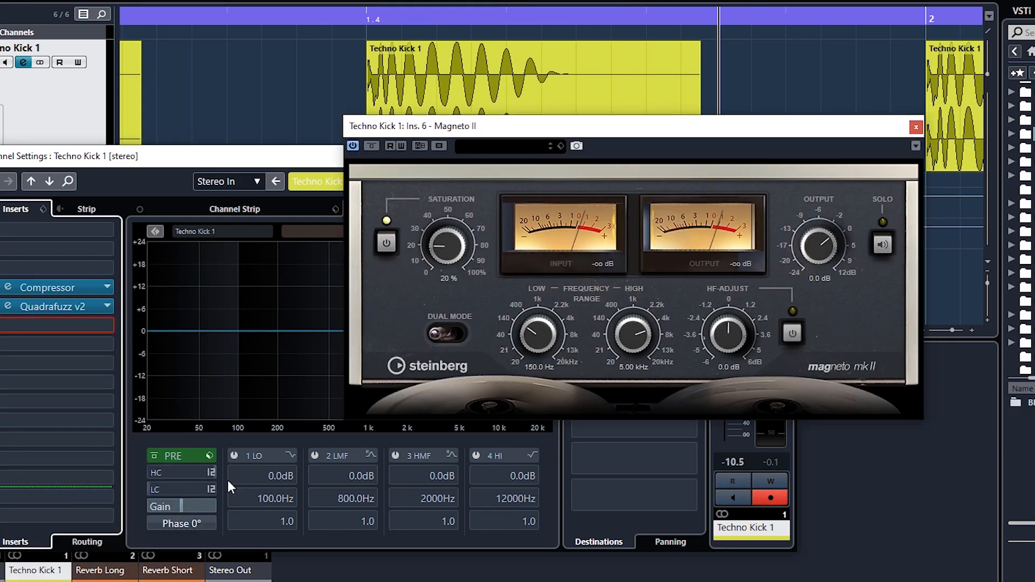
left_click(386, 243)
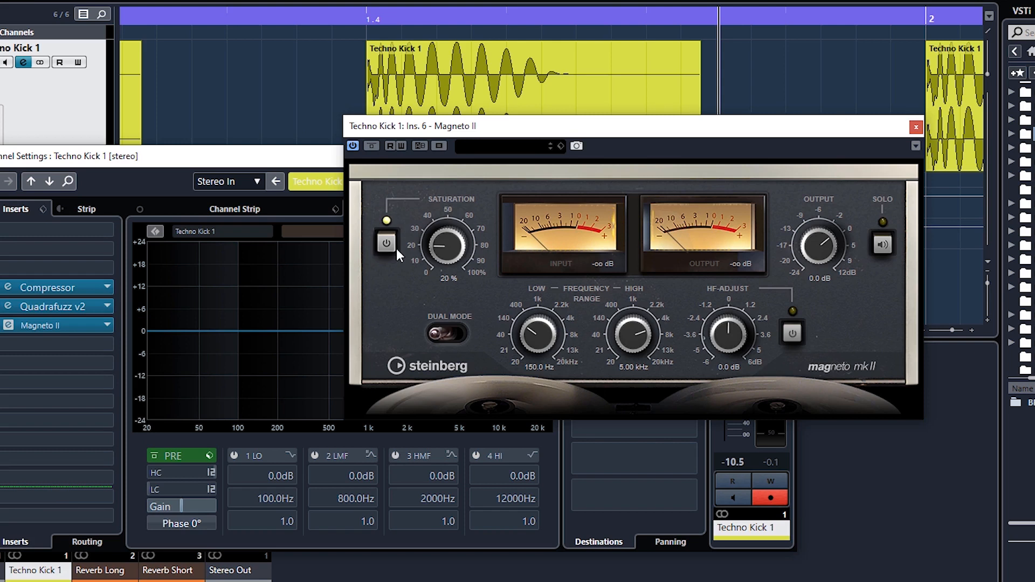
left_click(386, 242)
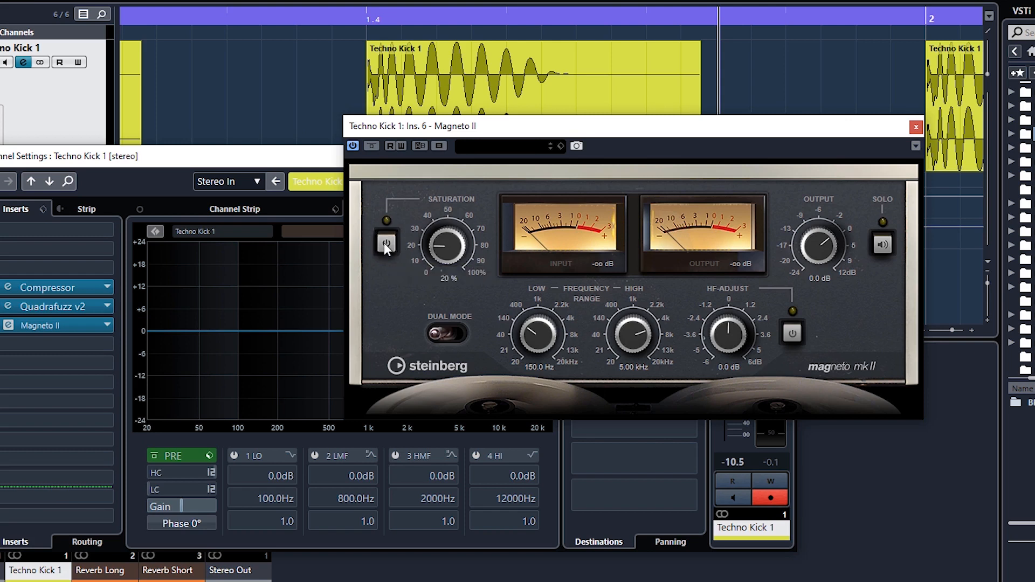
left_click(386, 243)
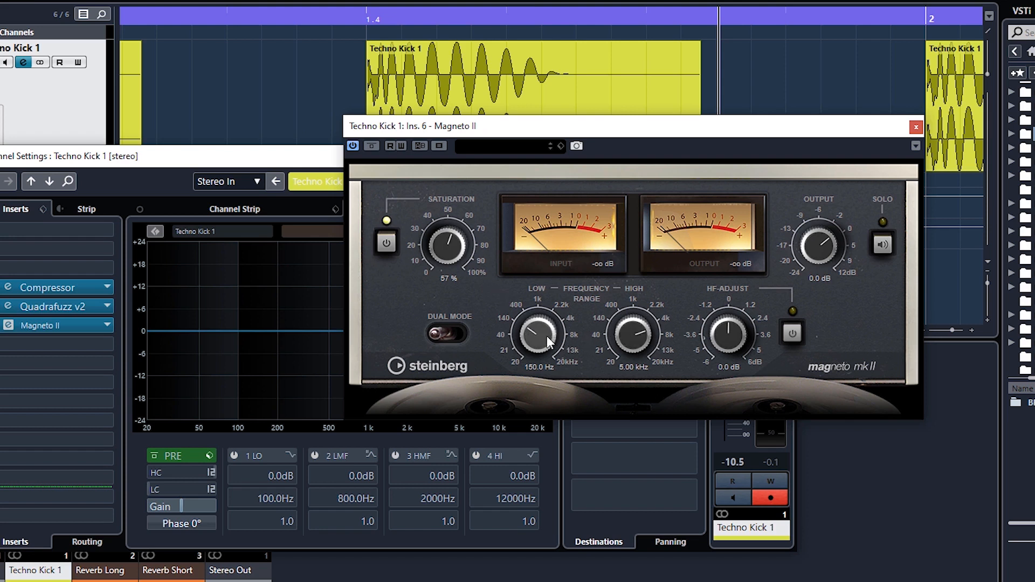
mouse_move(538, 343)
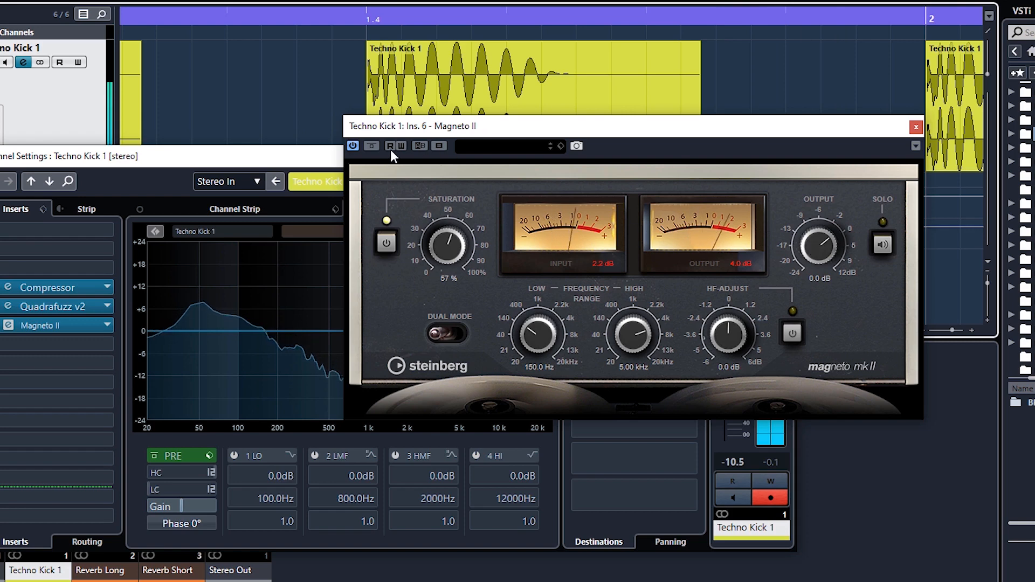
mouse_move(388, 154)
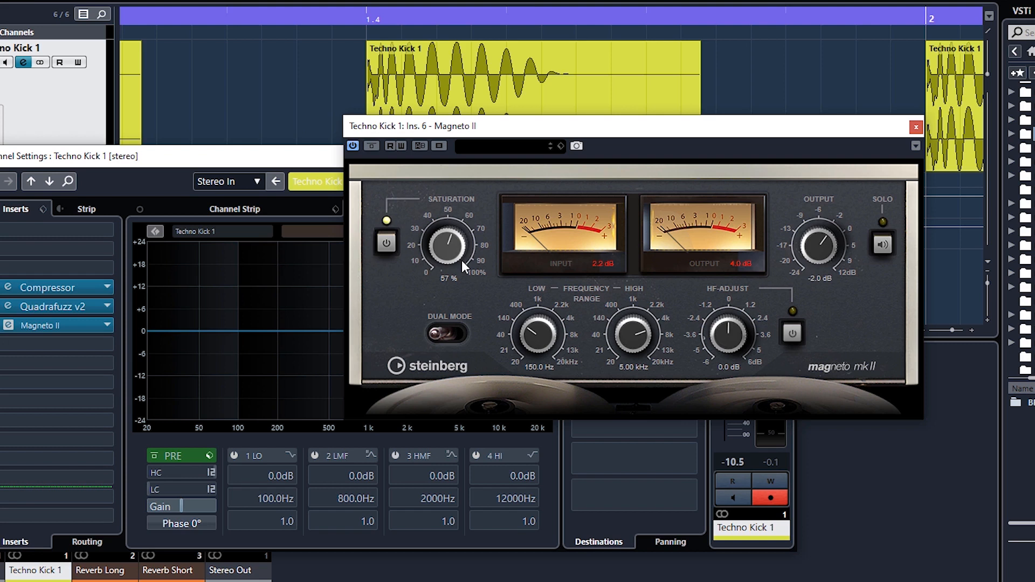
mouse_move(488, 273)
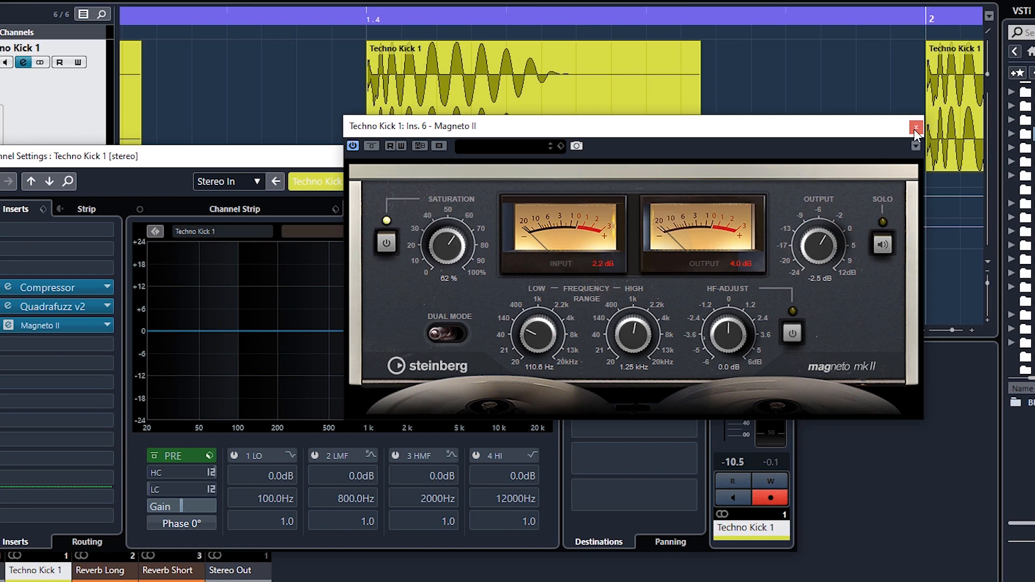
left_click(916, 127)
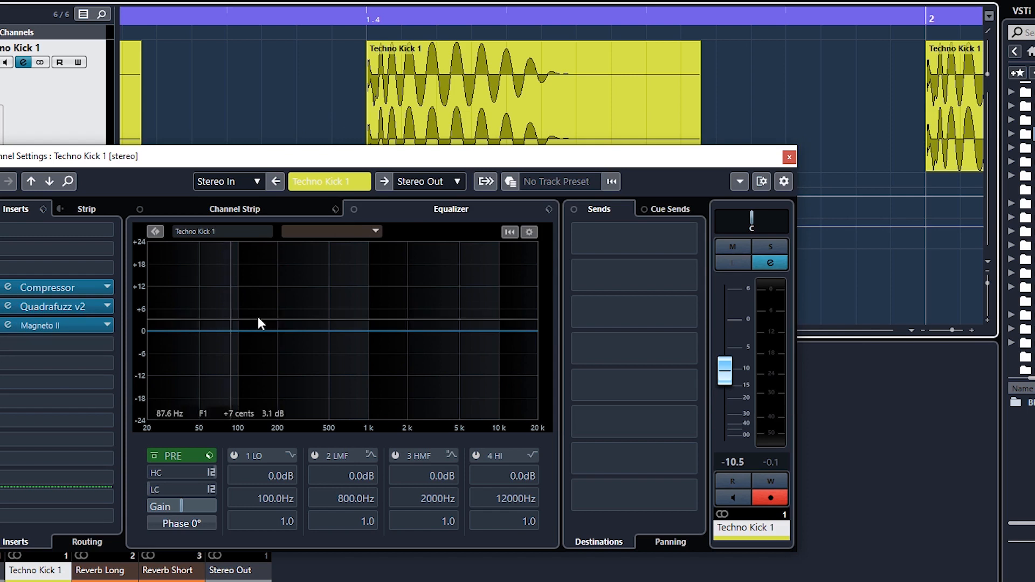
mouse_move(376, 336)
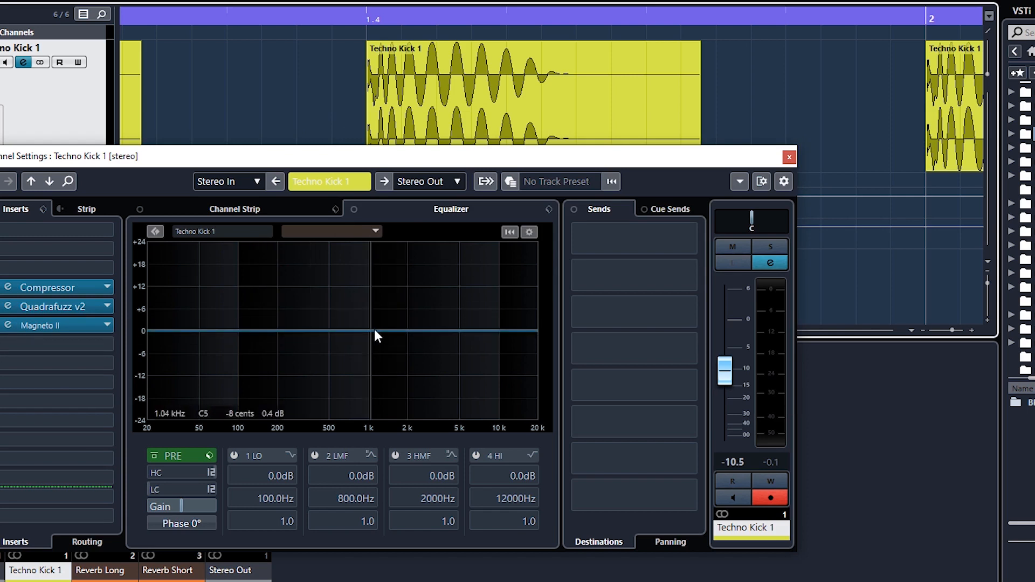
mouse_move(379, 344)
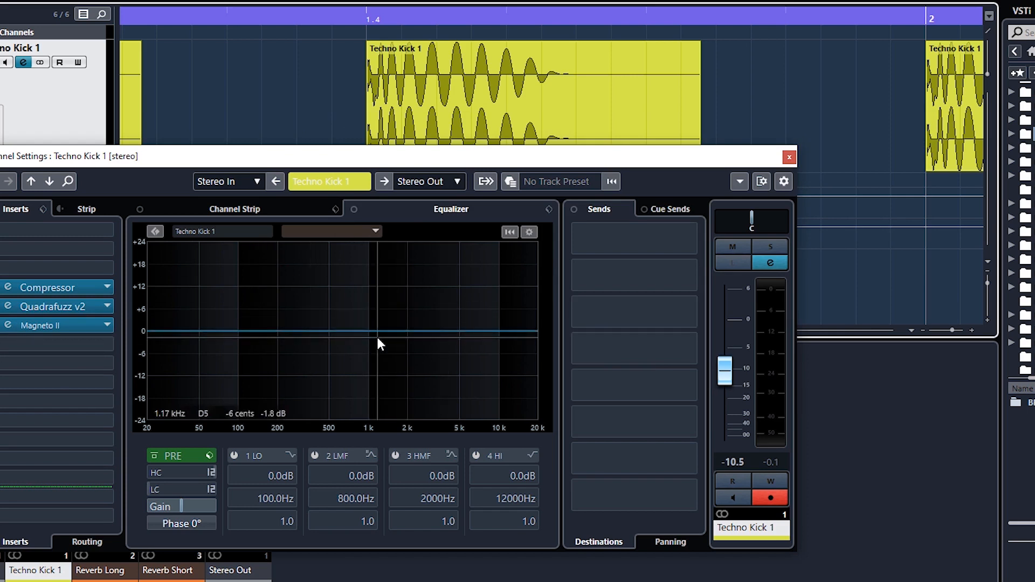
mouse_move(374, 346)
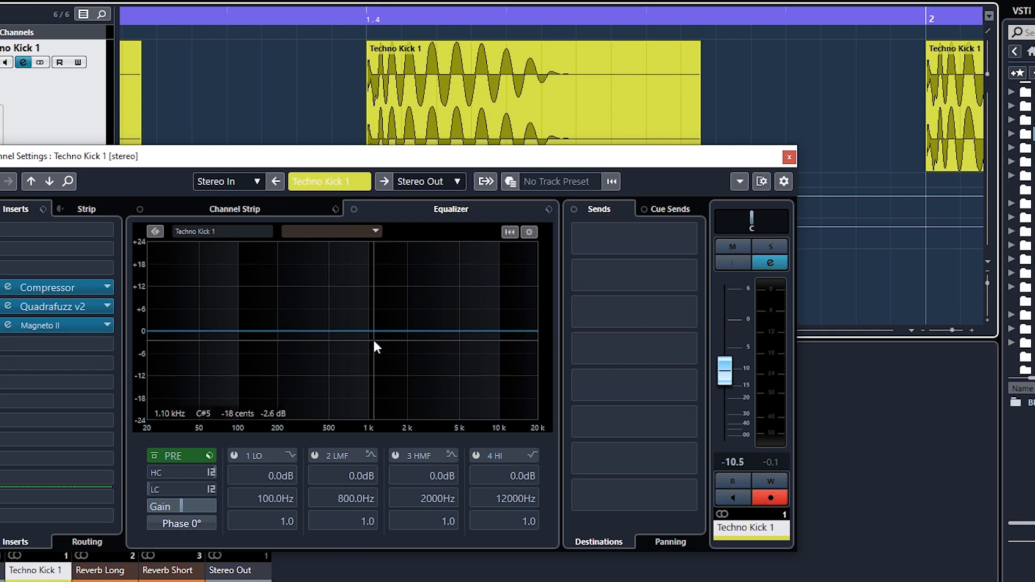
mouse_move(377, 343)
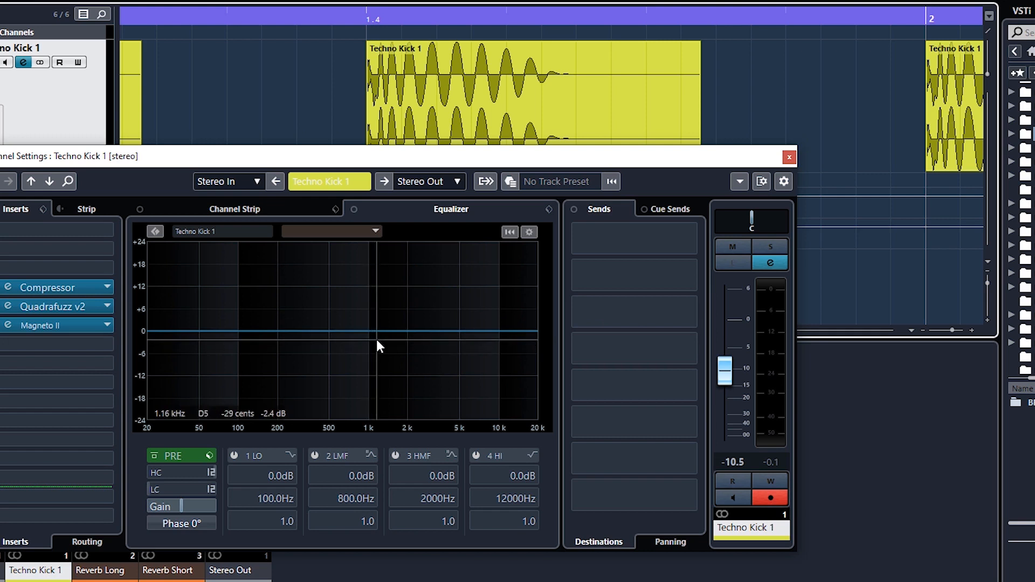
mouse_move(379, 340)
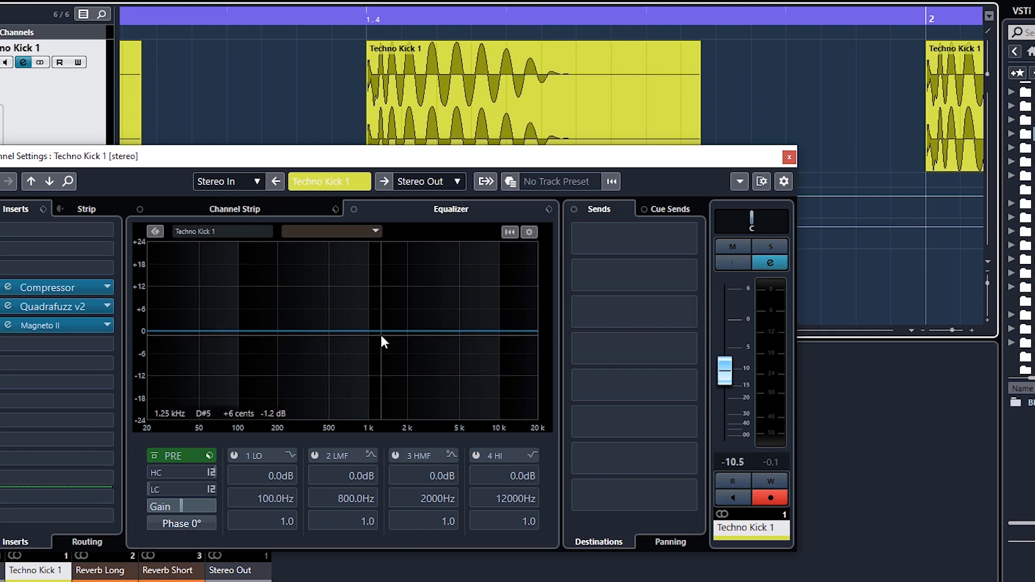
mouse_move(387, 333)
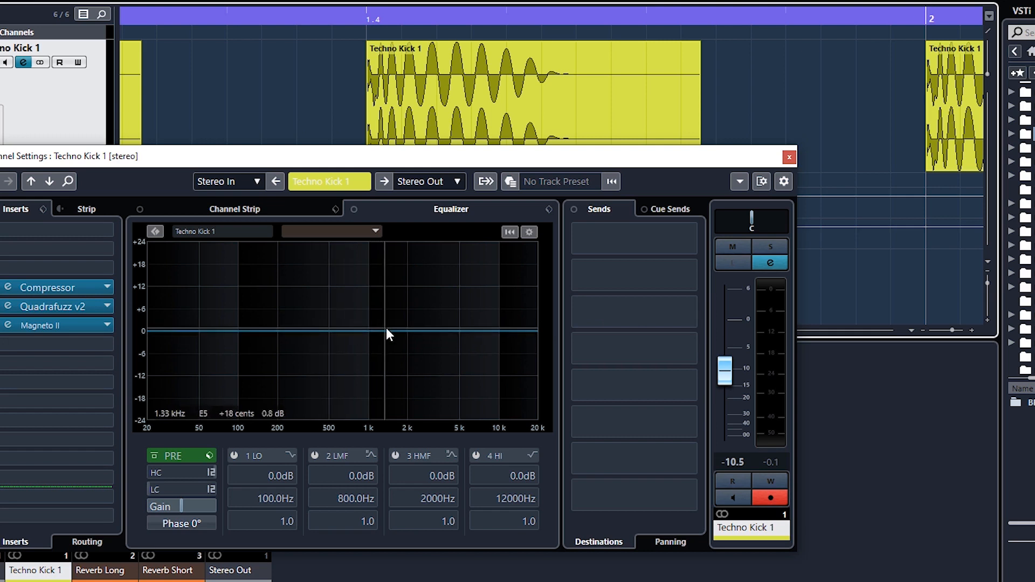
- Raise EQ band 3 (HMF) to +8.5 dB at 1683 Hz for extra snap
left_click(387, 328)
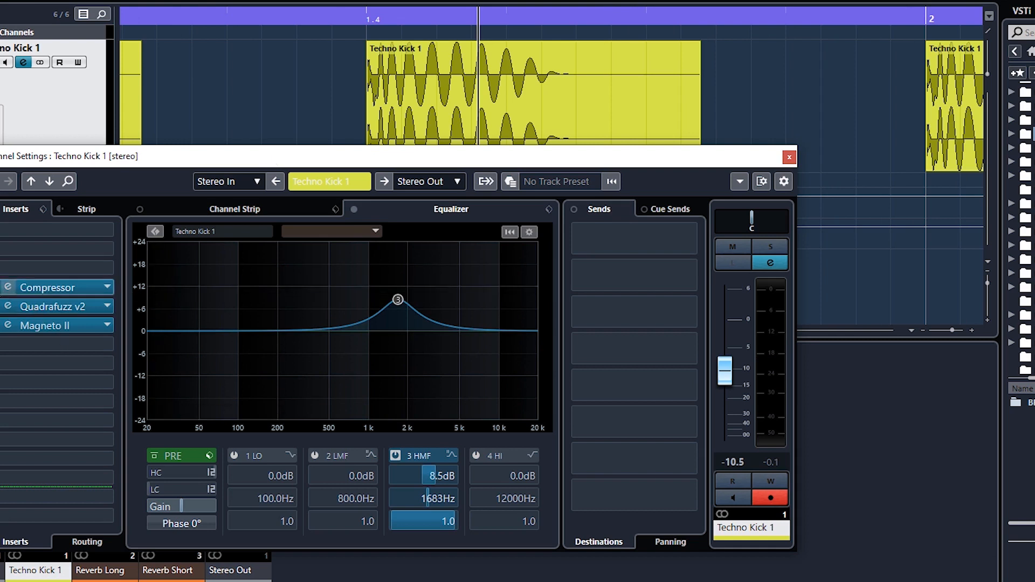
mouse_move(46, 288)
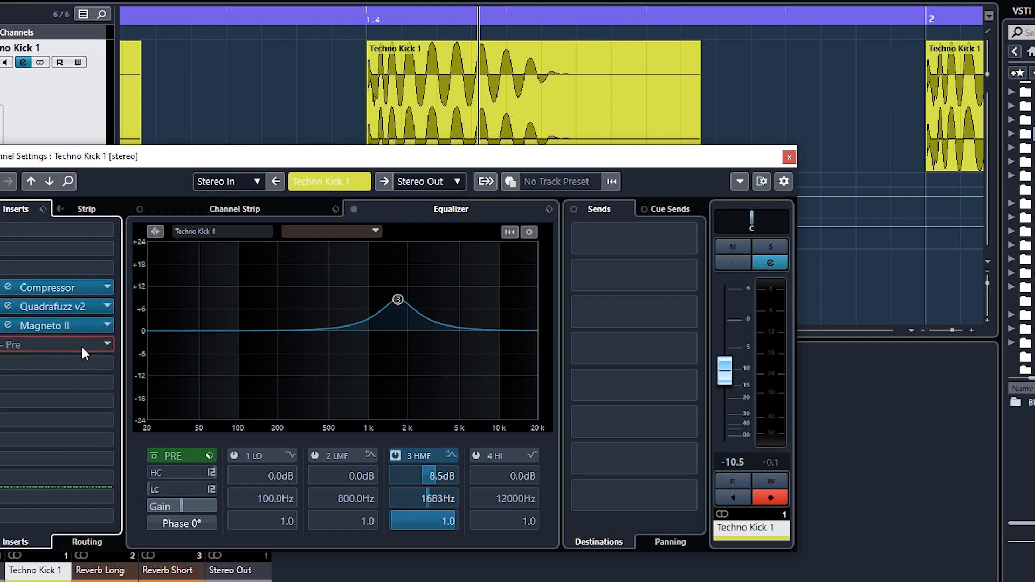
- Load EnvelopeShaper from Dynamics into the insert slot after Magneto II
left_click(53, 346)
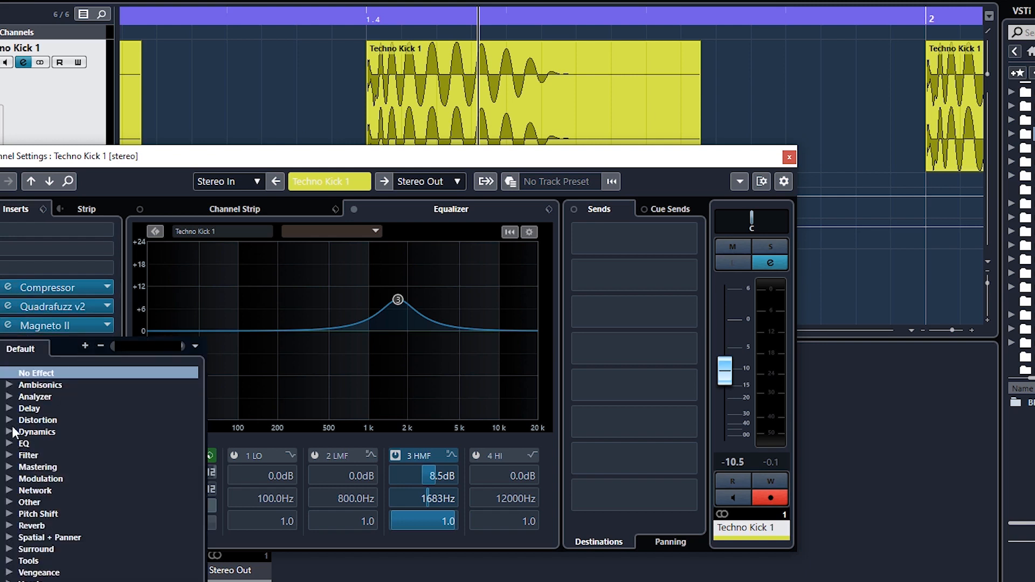
left_click(36, 432)
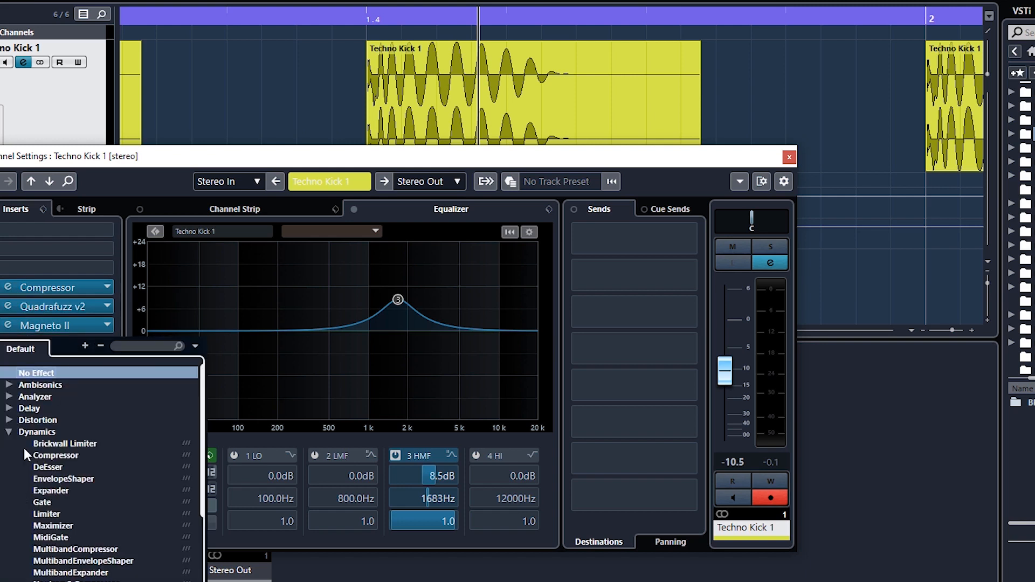
mouse_move(81, 485)
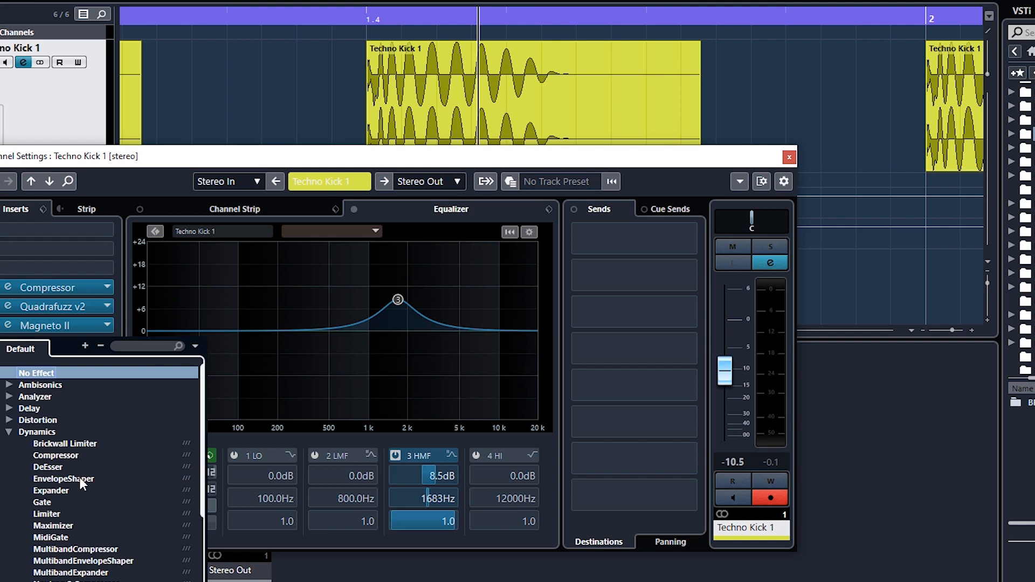
left_click(63, 479)
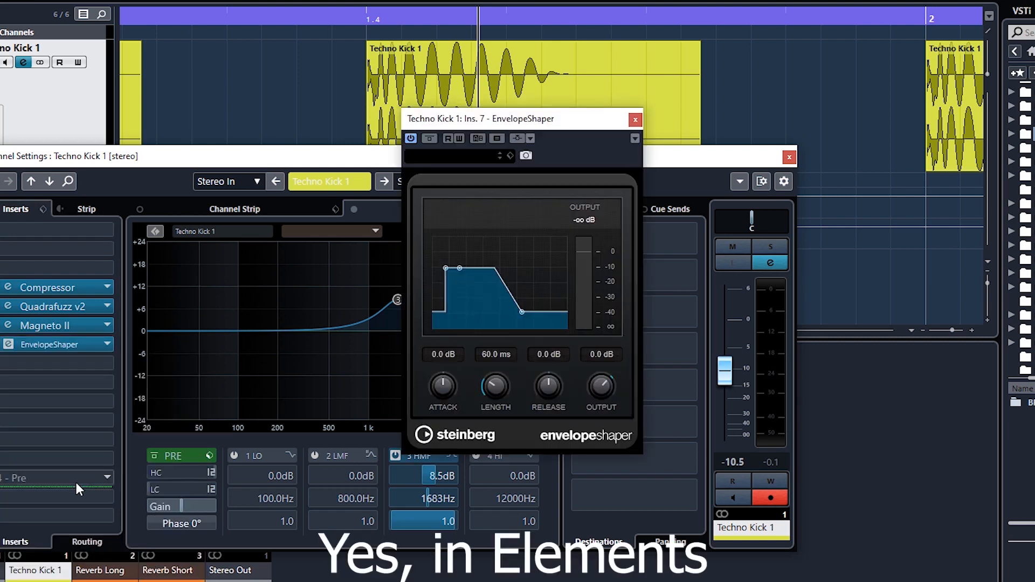
mouse_move(502, 274)
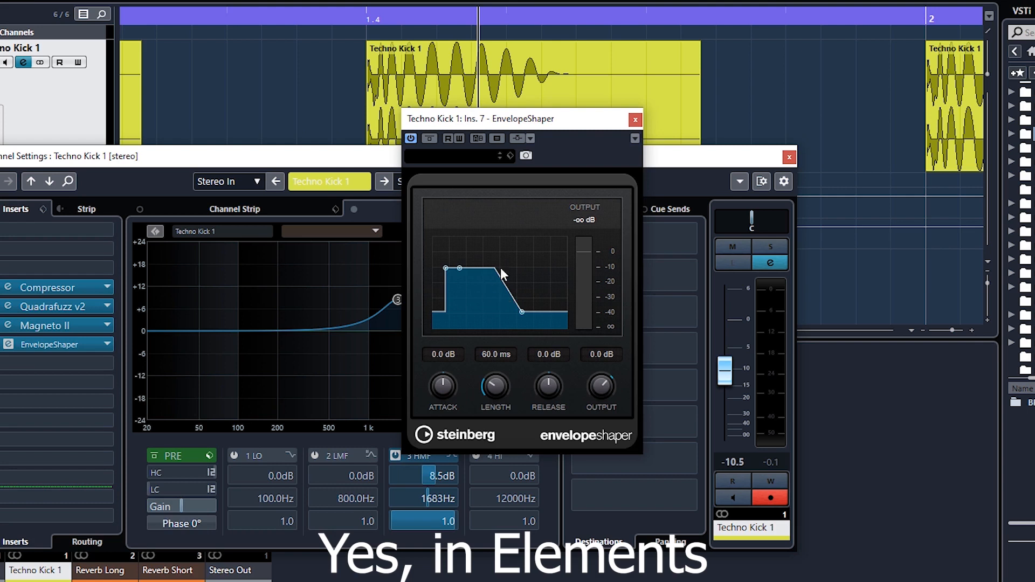
mouse_move(470, 264)
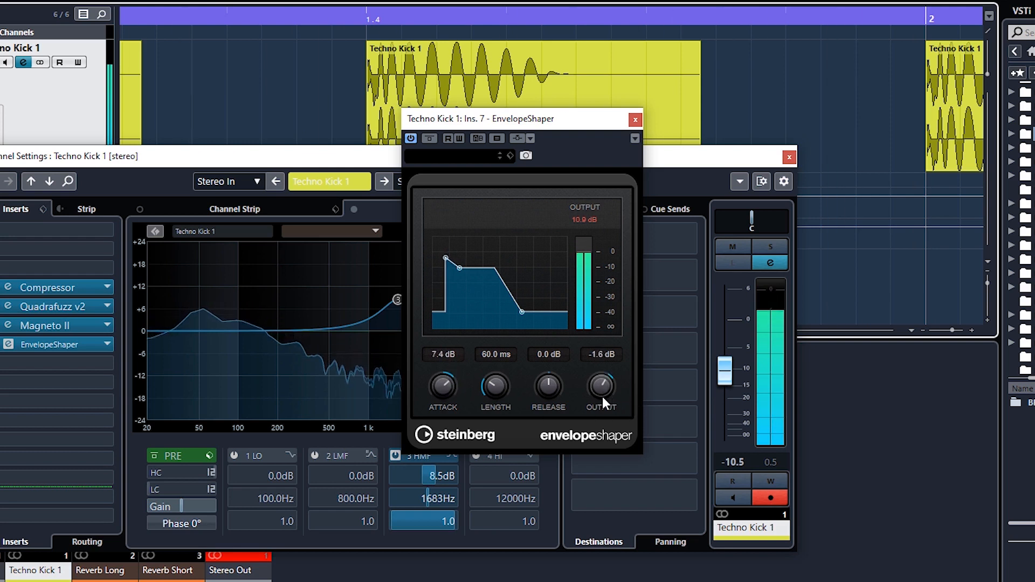
- Set EnvelopeShaper attack 4.0 dB and output -1.6 dB, compare via bypass, close the editor
left_click(429, 138)
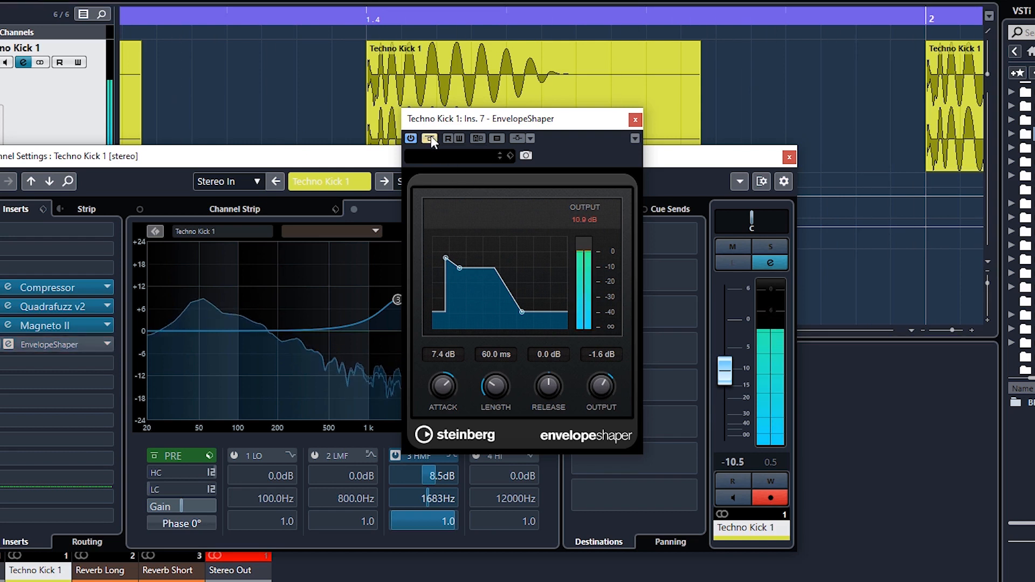
left_click(430, 139)
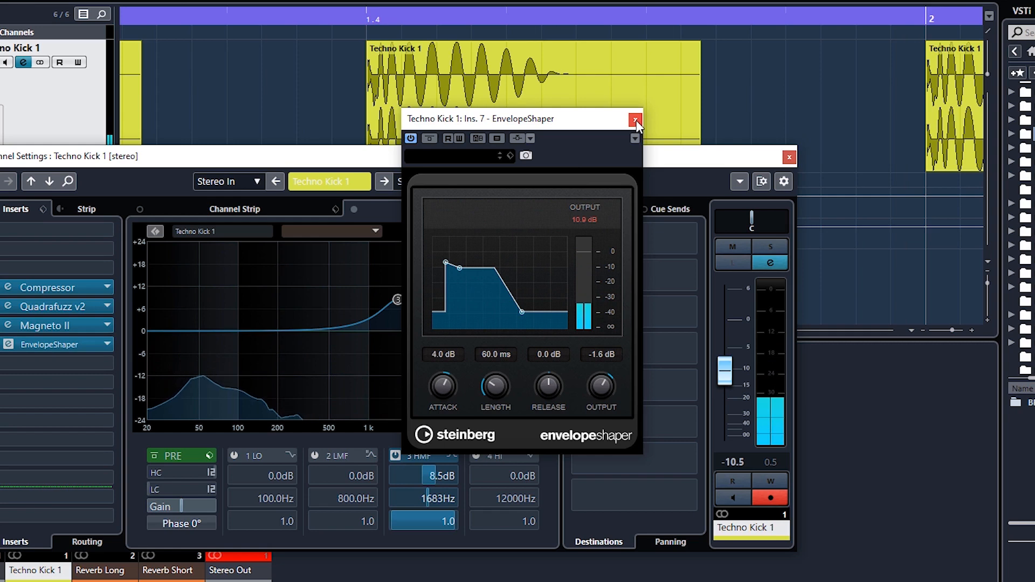
left_click(637, 120)
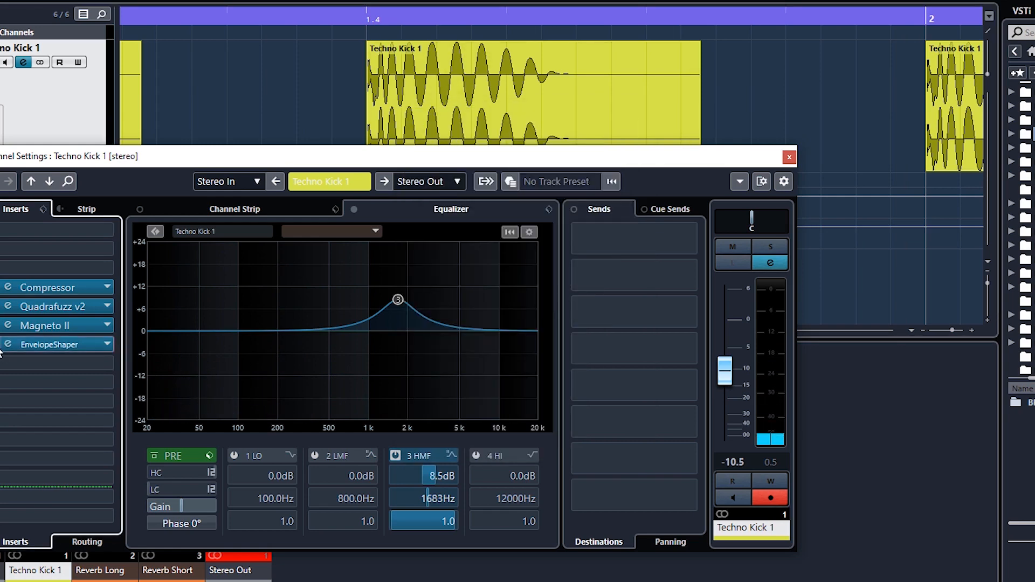
- Close the Techno Kick 1 Channel Settings window to show the project and mixer
left_click(789, 157)
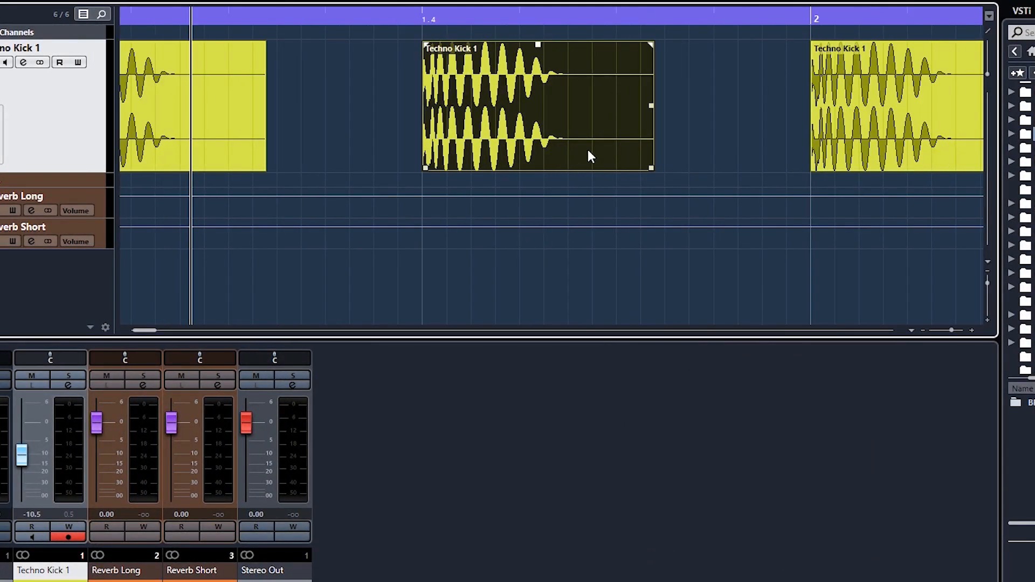
mouse_move(606, 71)
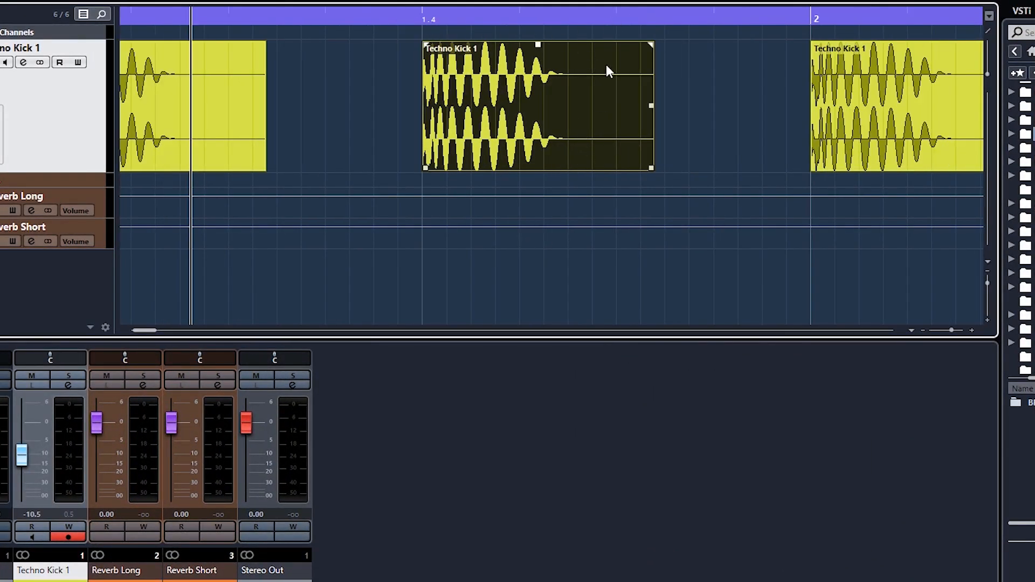
mouse_move(613, 80)
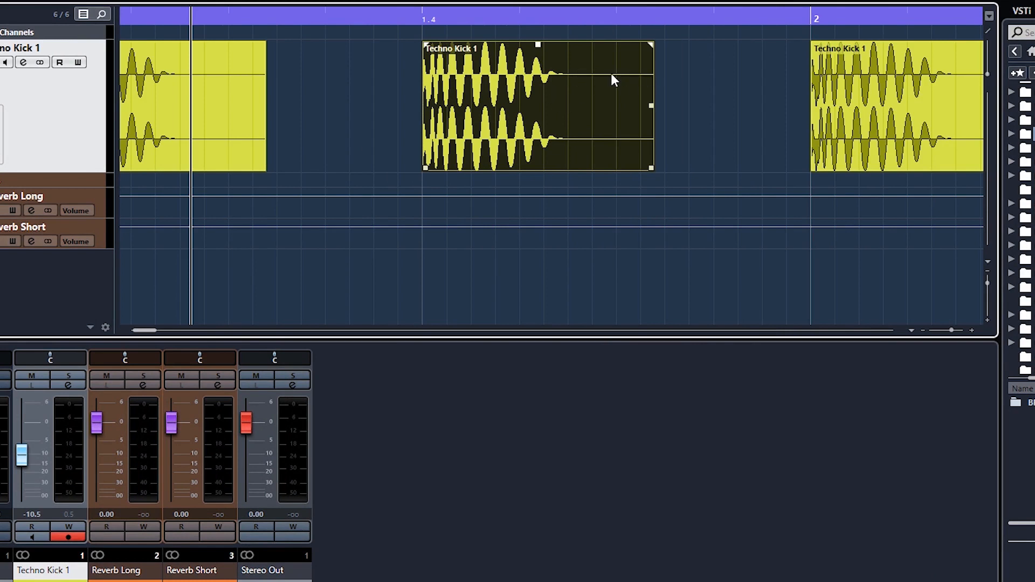
mouse_move(601, 81)
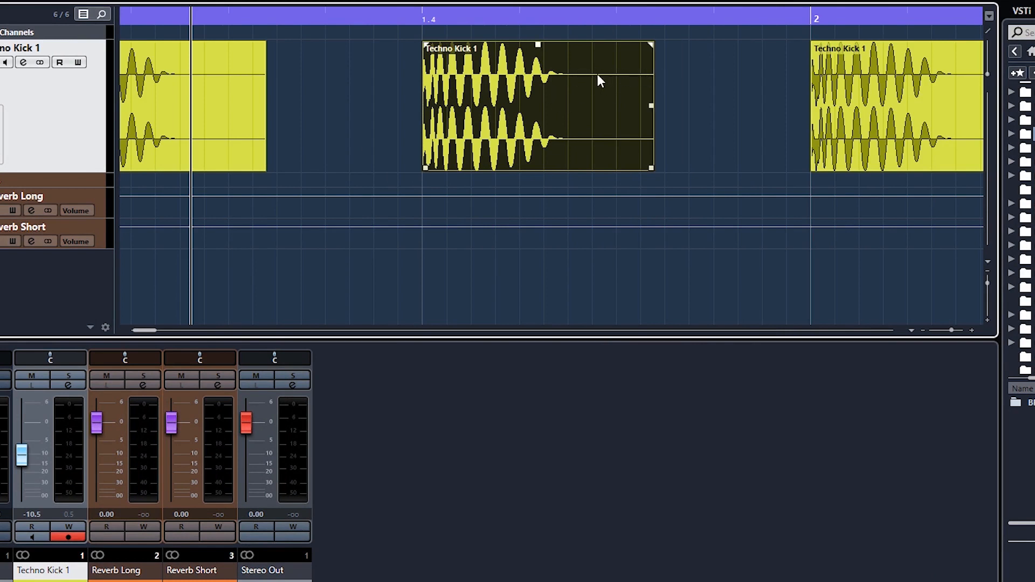